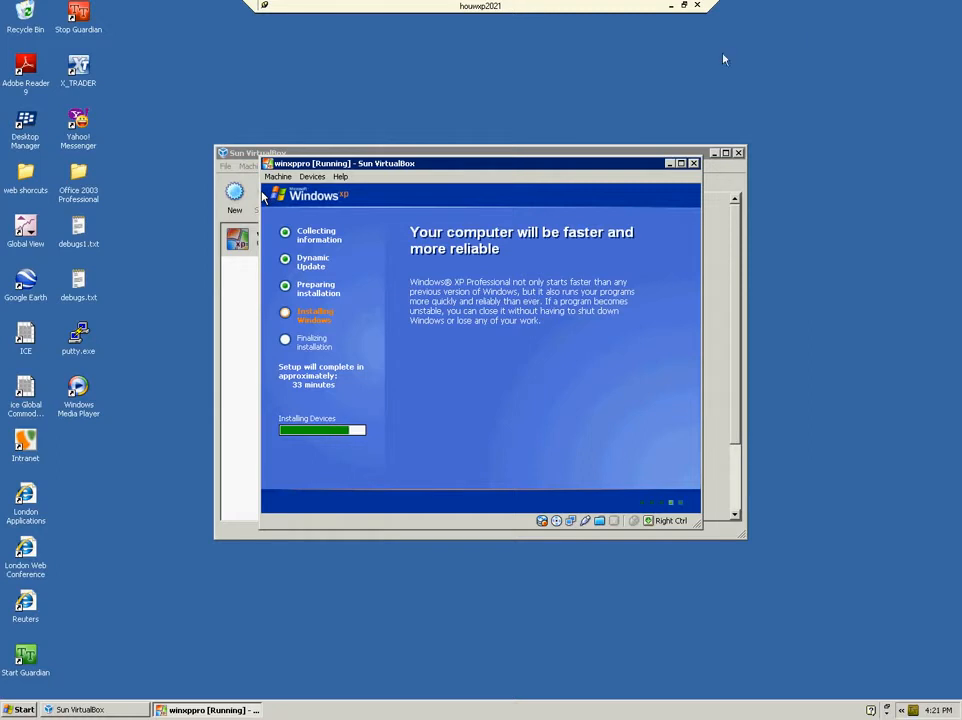
mouse_move(556, 64)
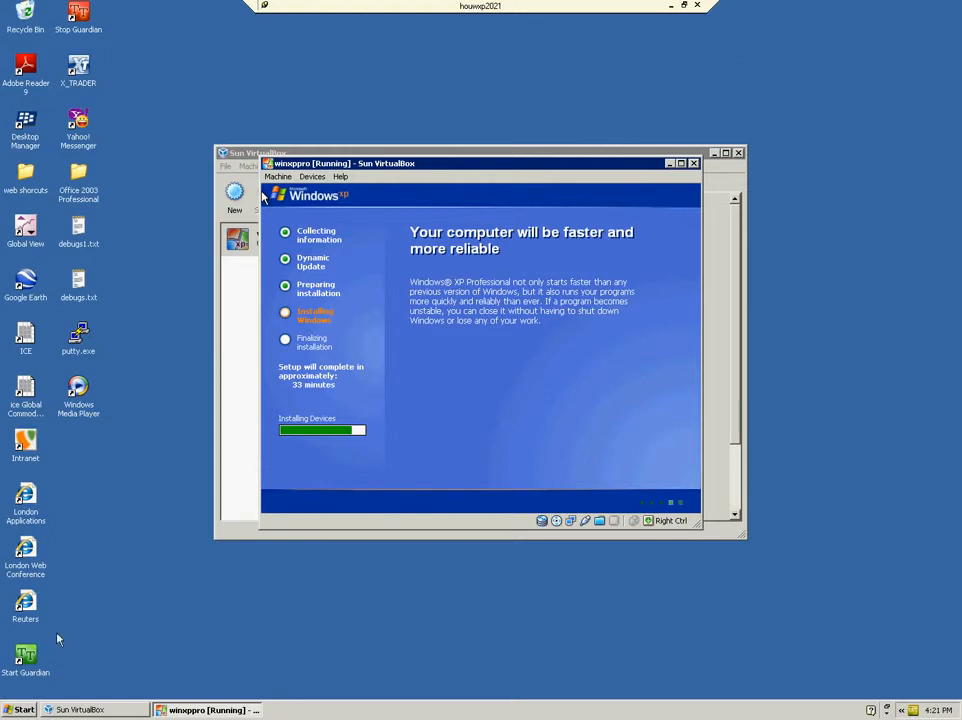
Step: View My Computer's System Properties, check the Hardware settings, then close the dialog
left_click(22, 708)
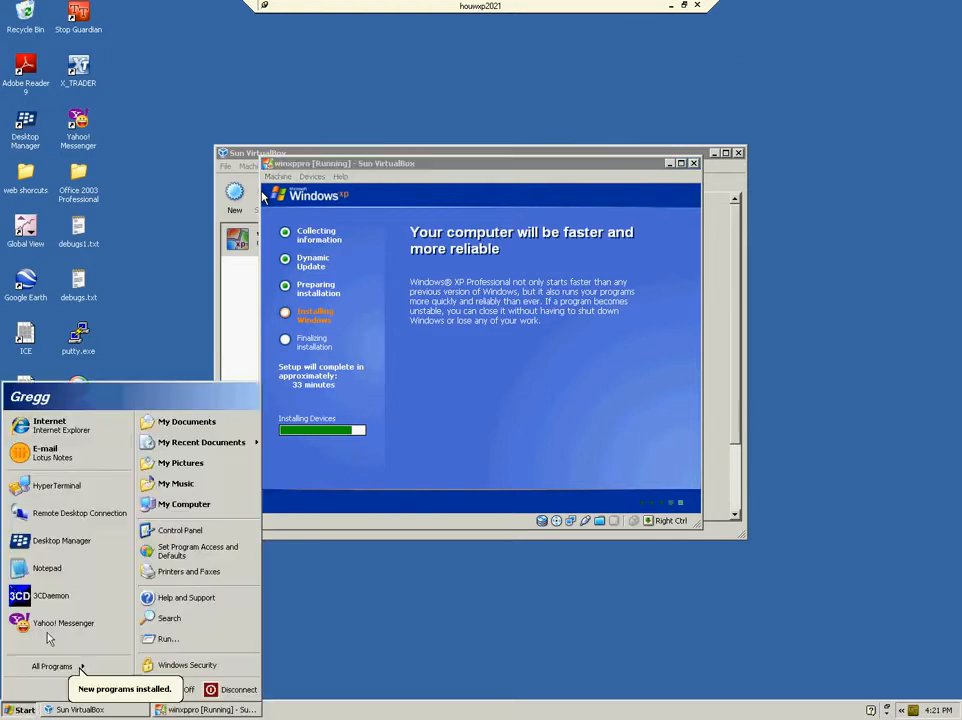
right_click(184, 504)
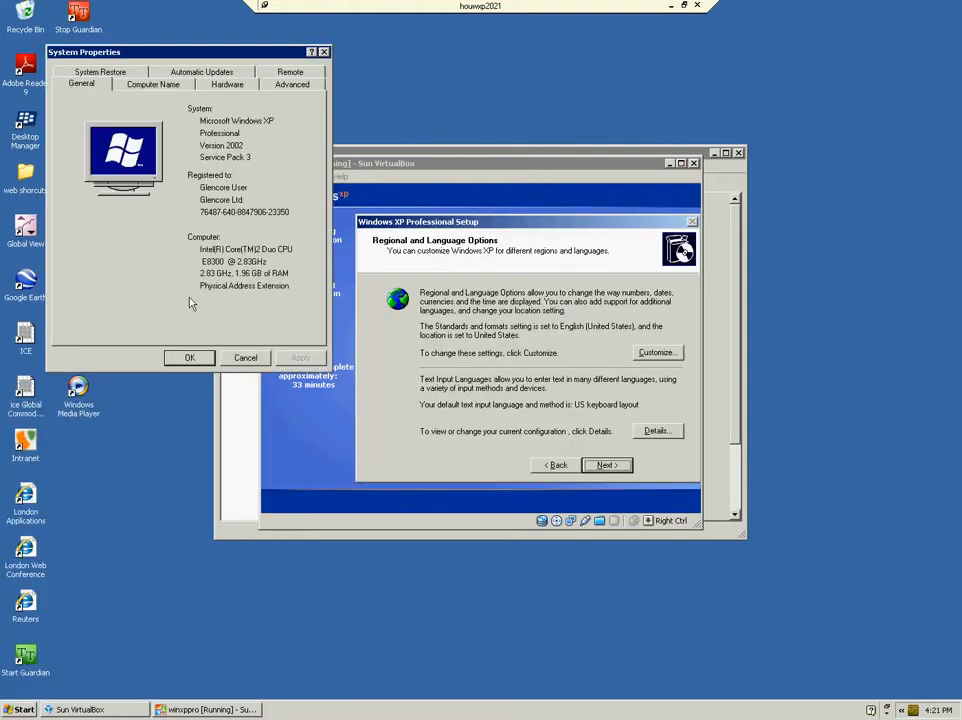
left_click(228, 84)
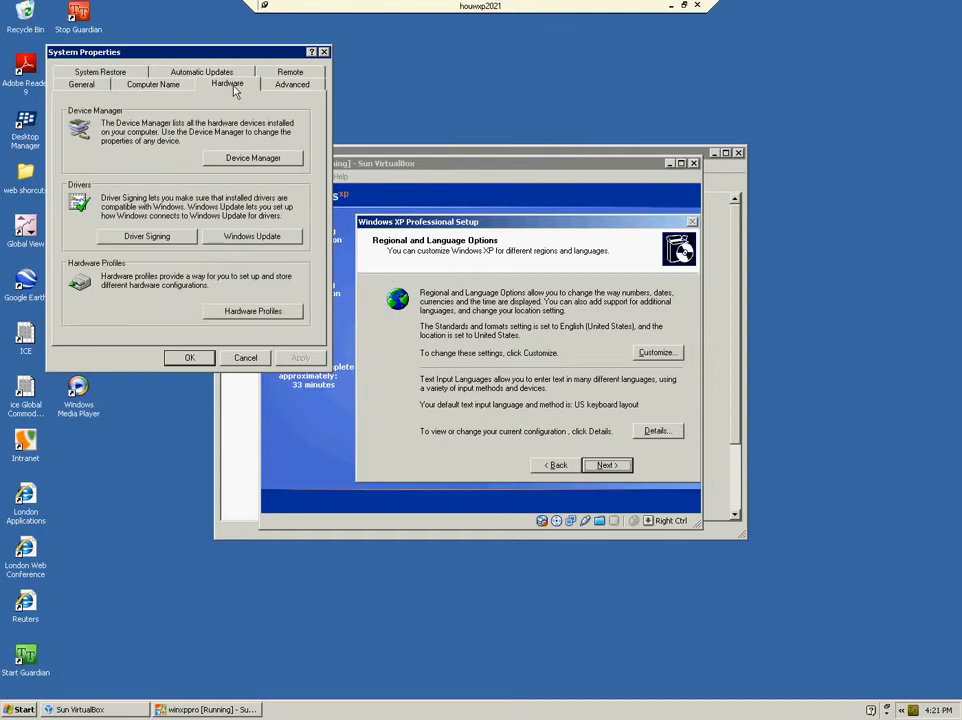
left_click(252, 158)
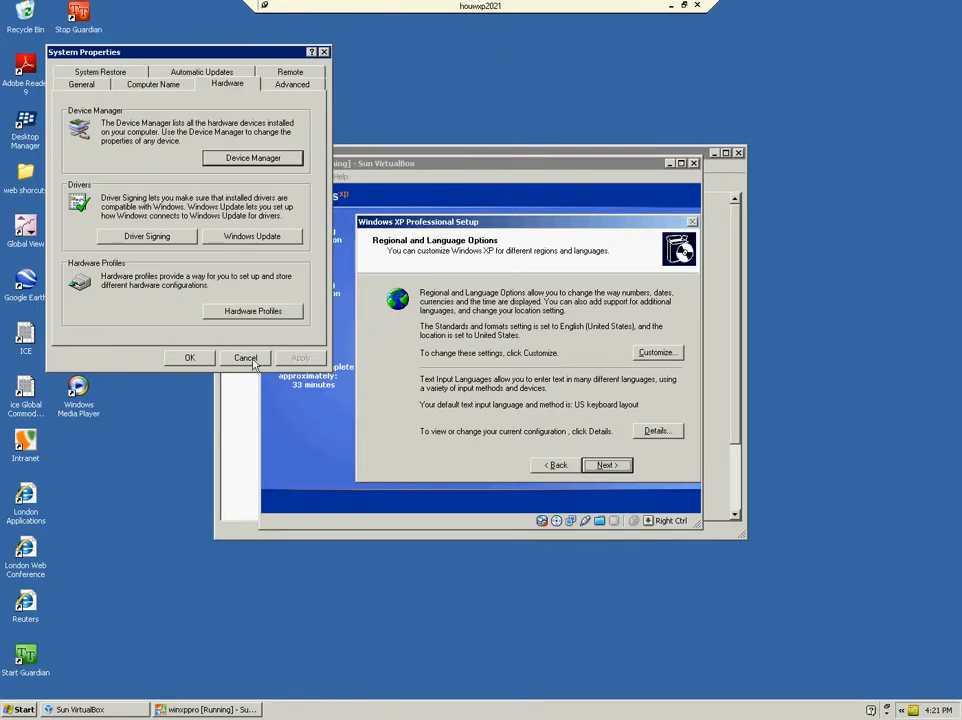
left_click(244, 358)
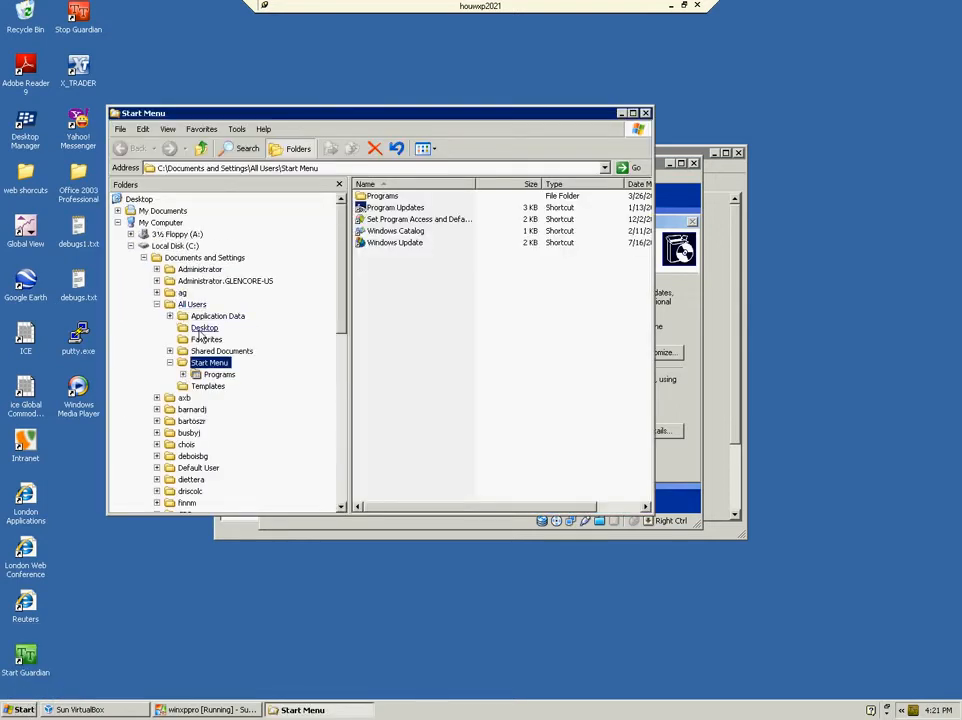
Step: Browse the All Users Desktop and All Users folders, then glance through Start > All Programs
left_click(204, 328)
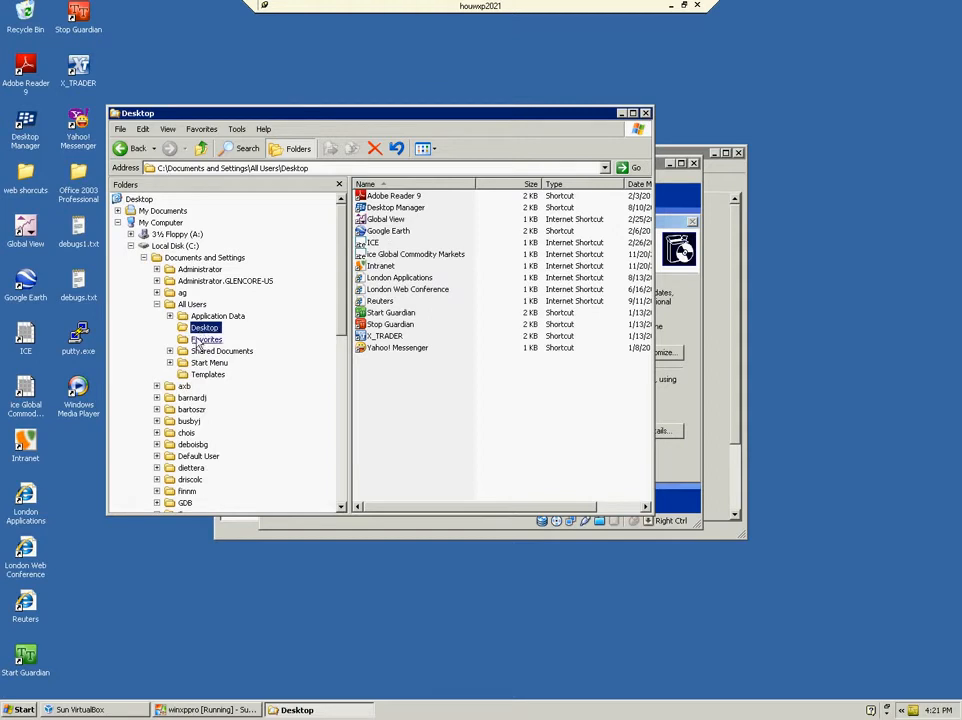
left_click(208, 340)
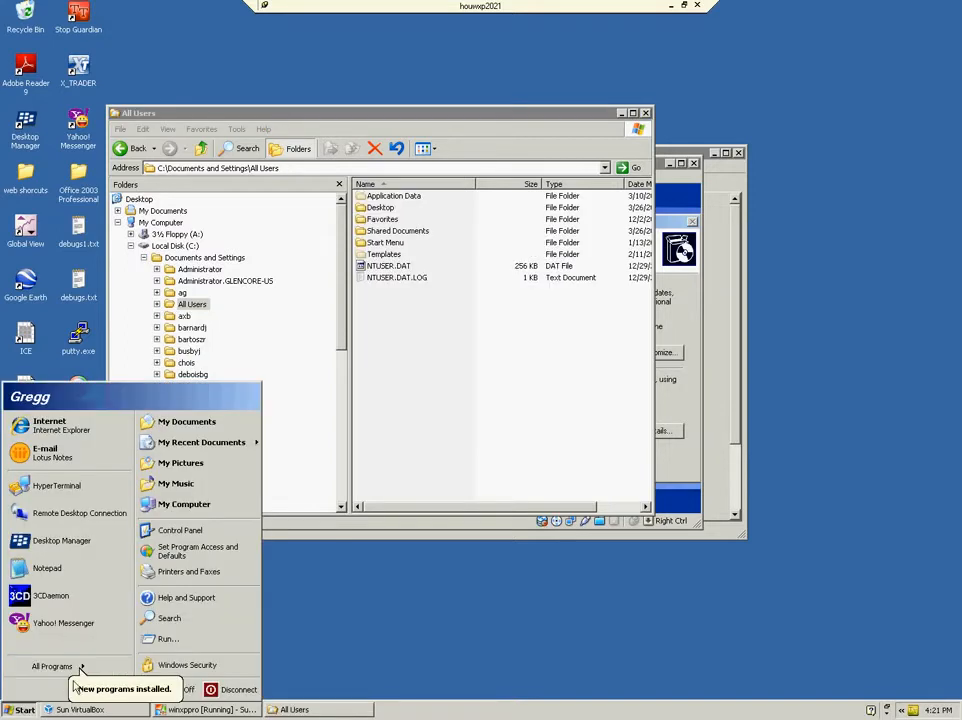
left_click(52, 666)
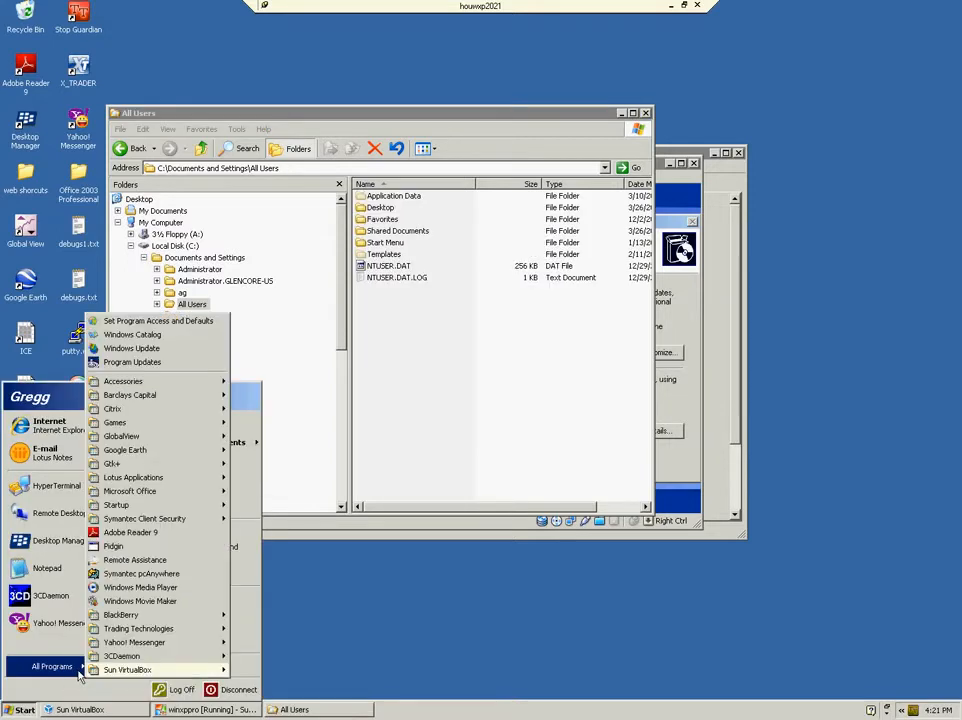
mouse_move(130, 492)
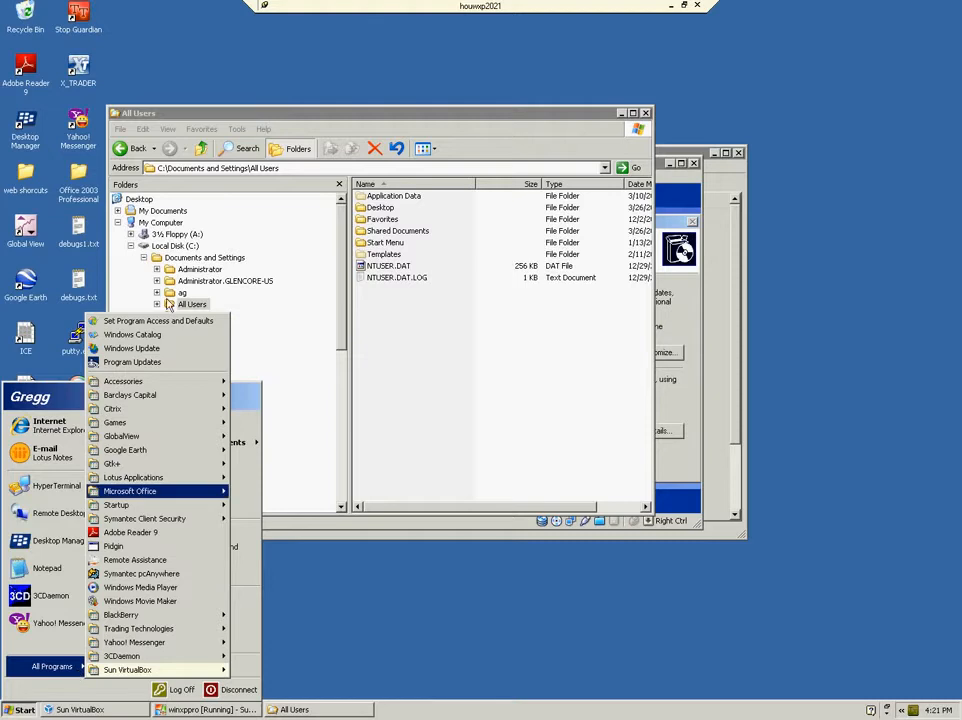
left_click(156, 304)
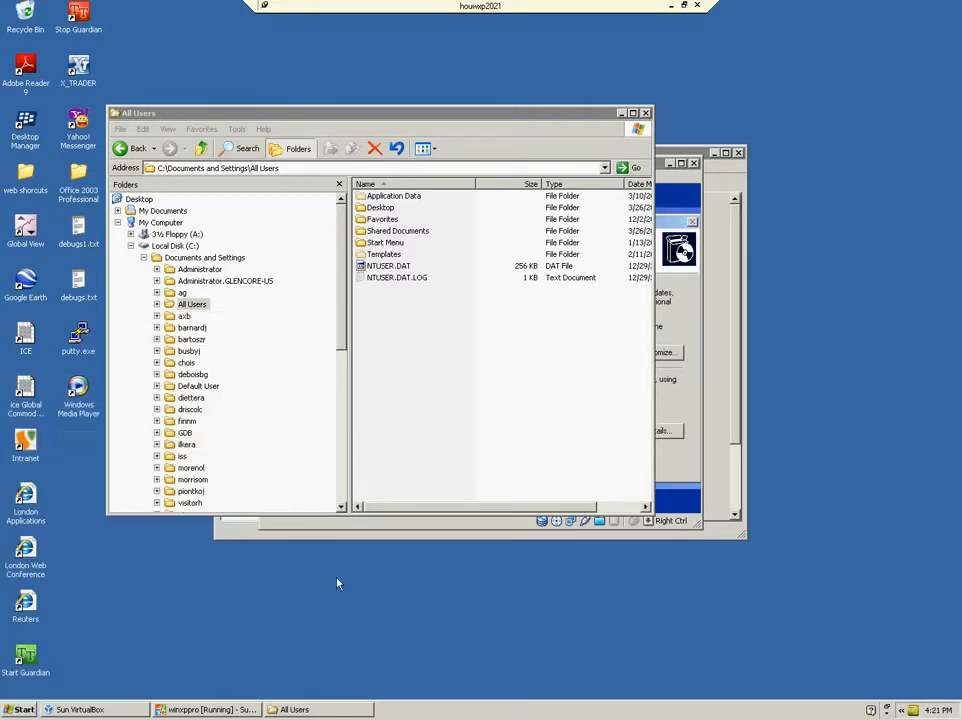
mouse_move(340, 568)
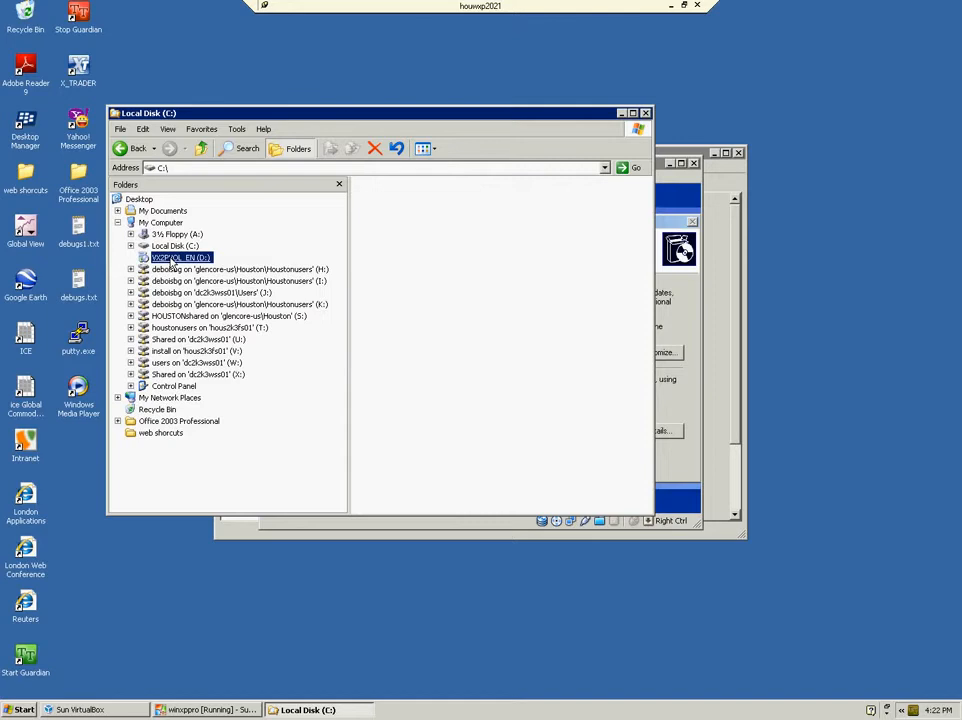
Step: Explore DEPLOY.CAB in the CD's SUPPORT\TOOLS folder and select the files inside it
double_click(180, 256)
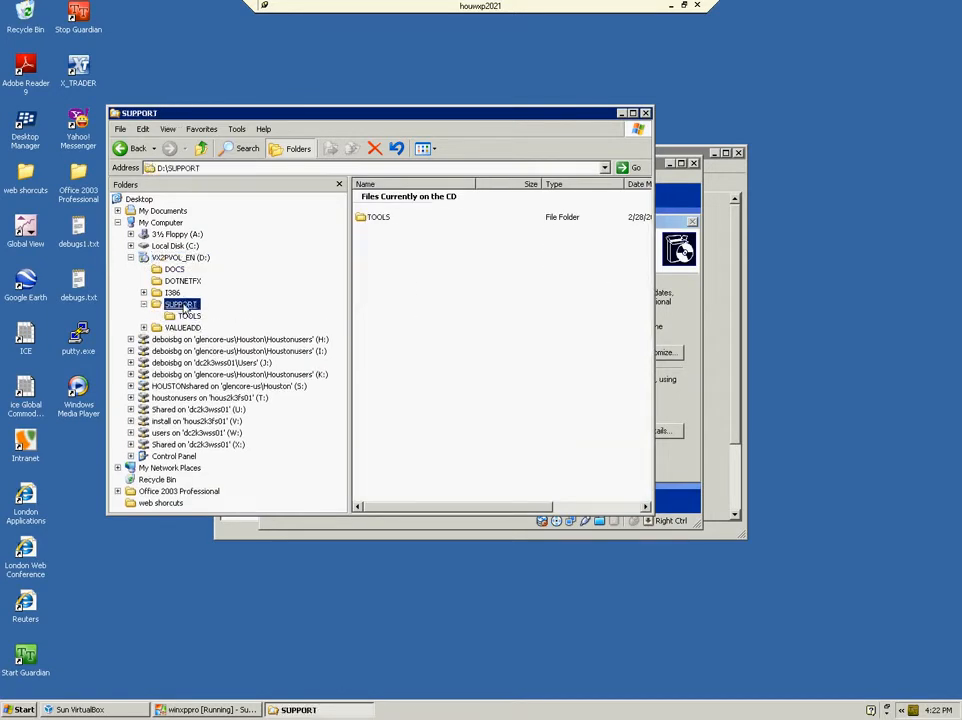
double_click(190, 316)
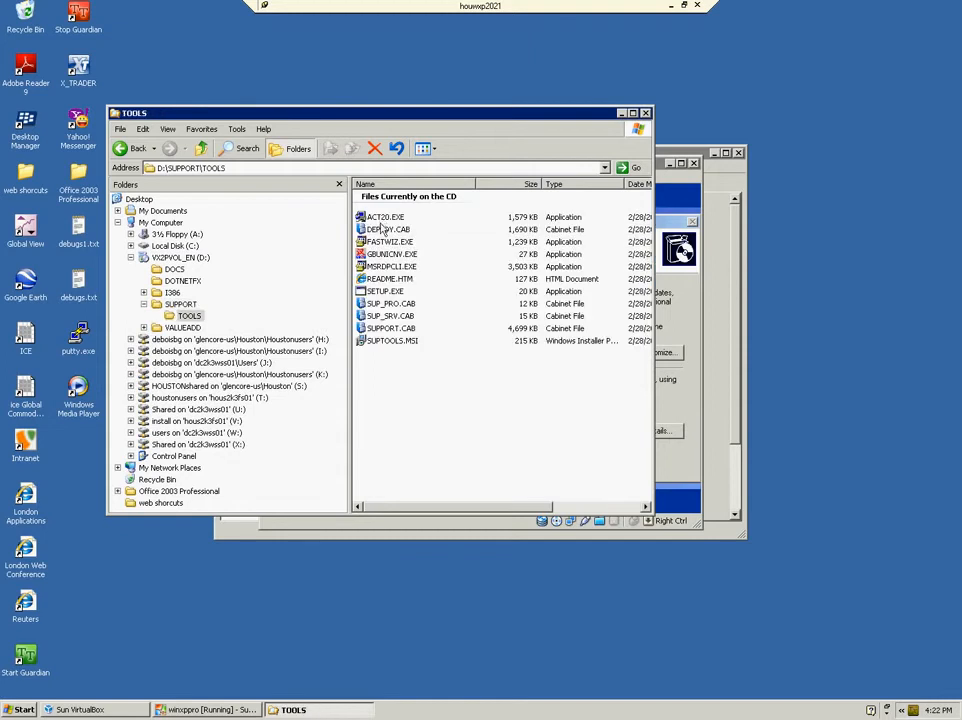
right_click(388, 228)
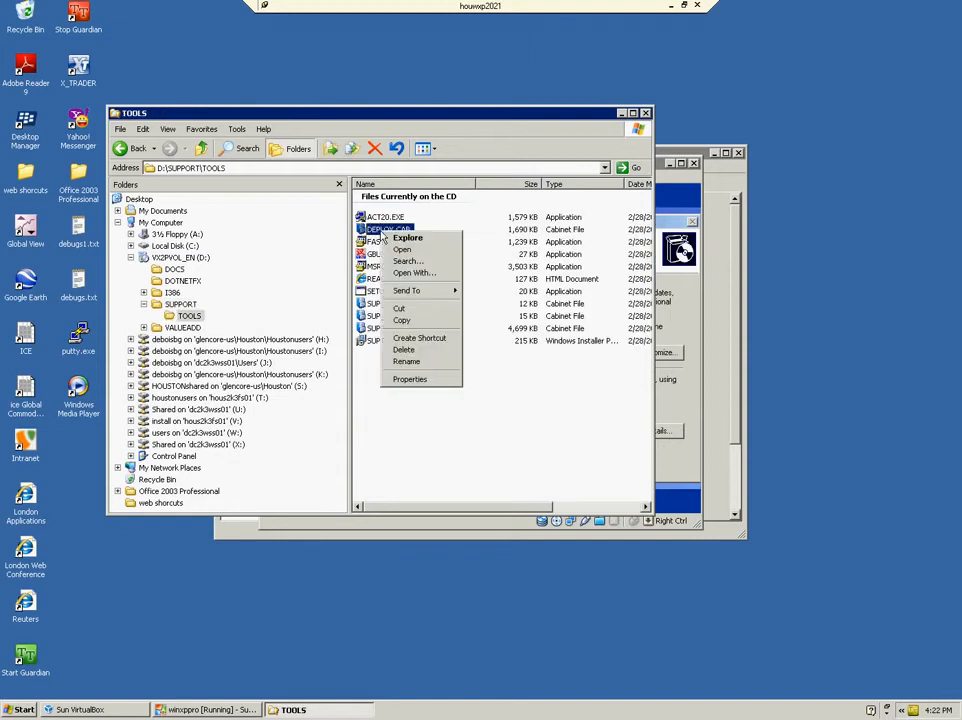
mouse_move(404, 236)
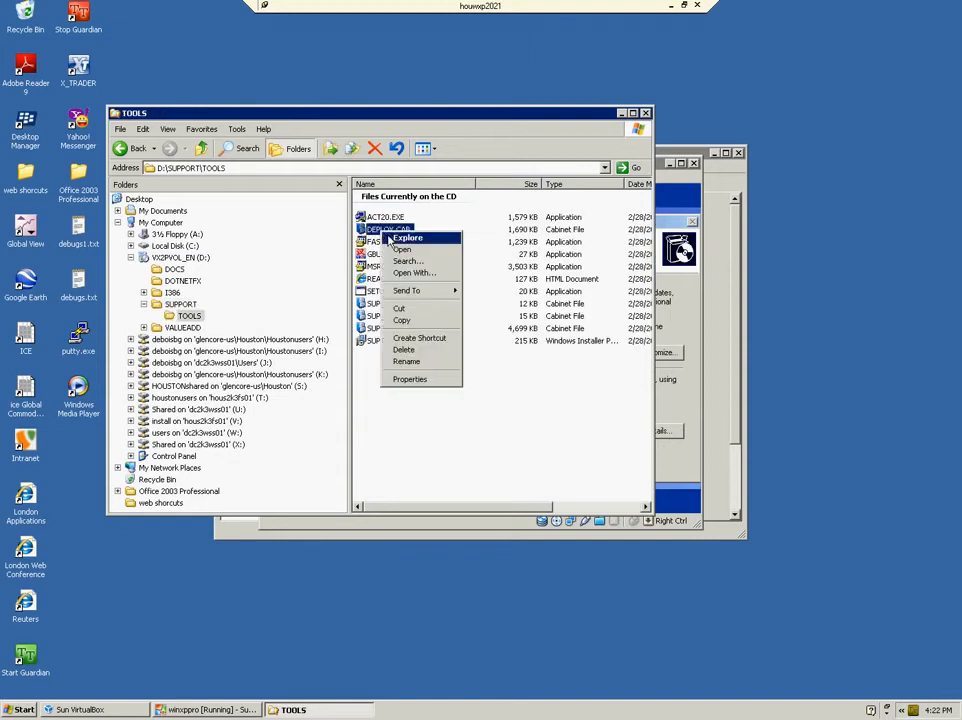
left_click(408, 238)
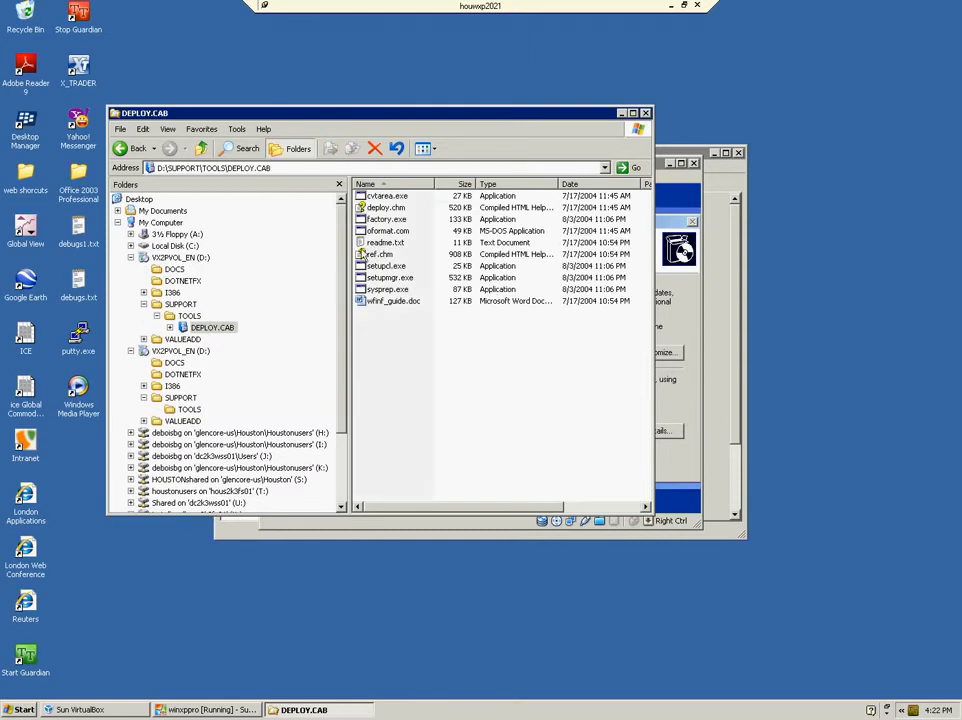
left_click(176, 246)
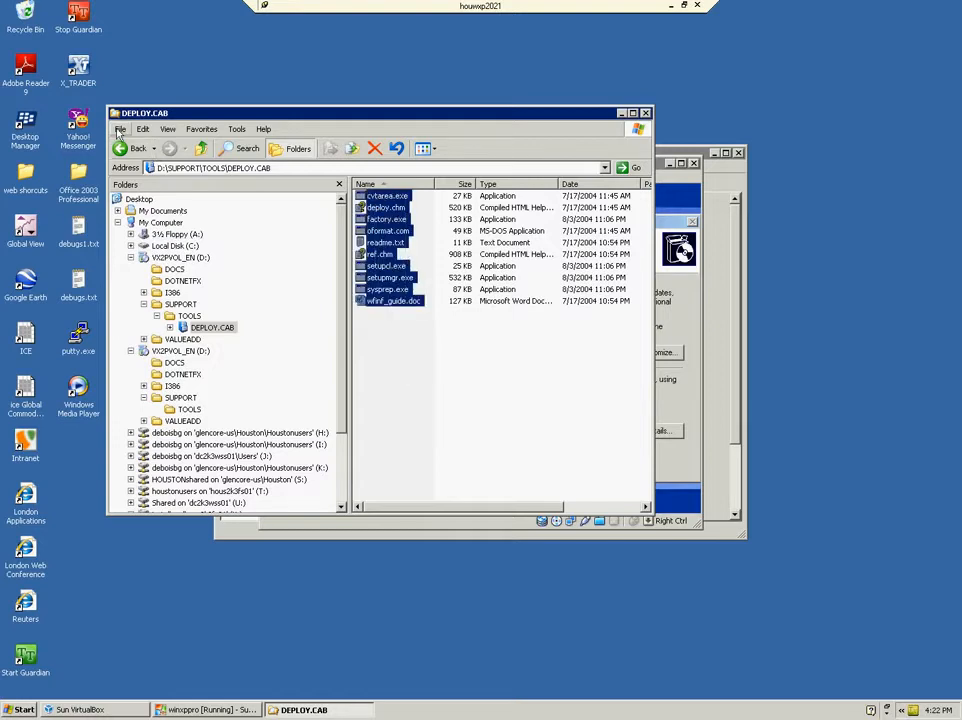
Step: Start extracting the selected files and create a new destination folder on Local Disk (C:)
left_click(120, 128)
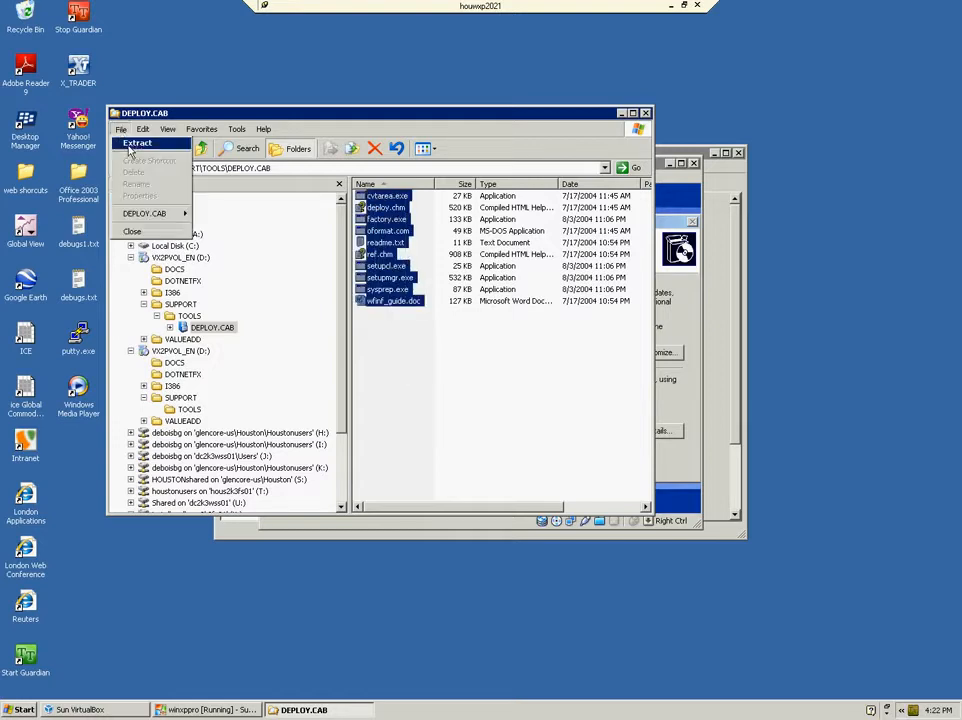
left_click(136, 142)
type("sysprep")
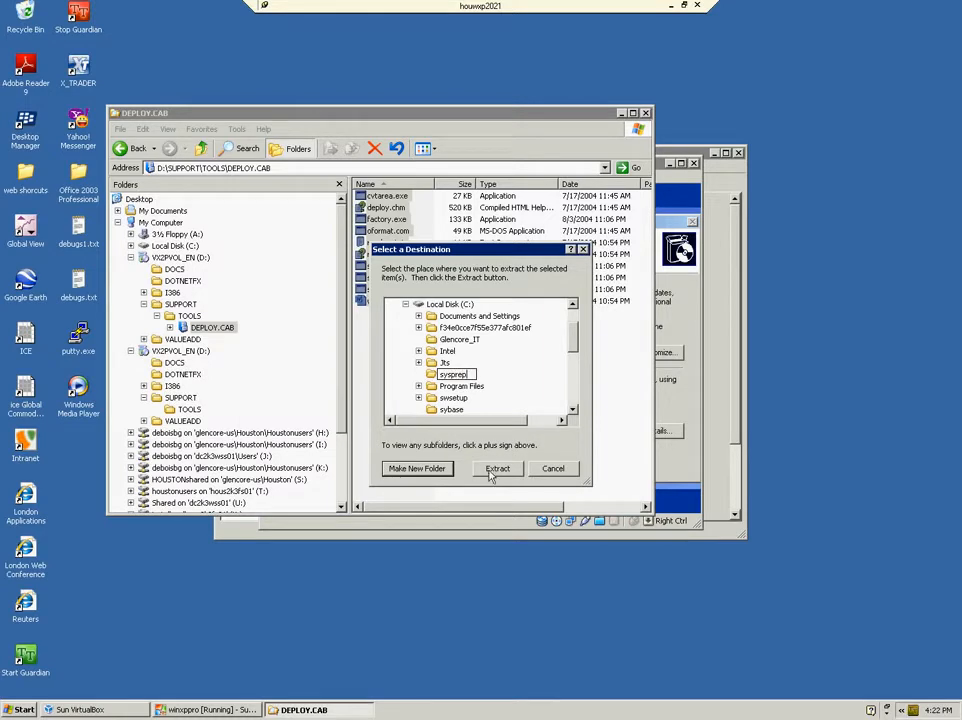
left_click(416, 468)
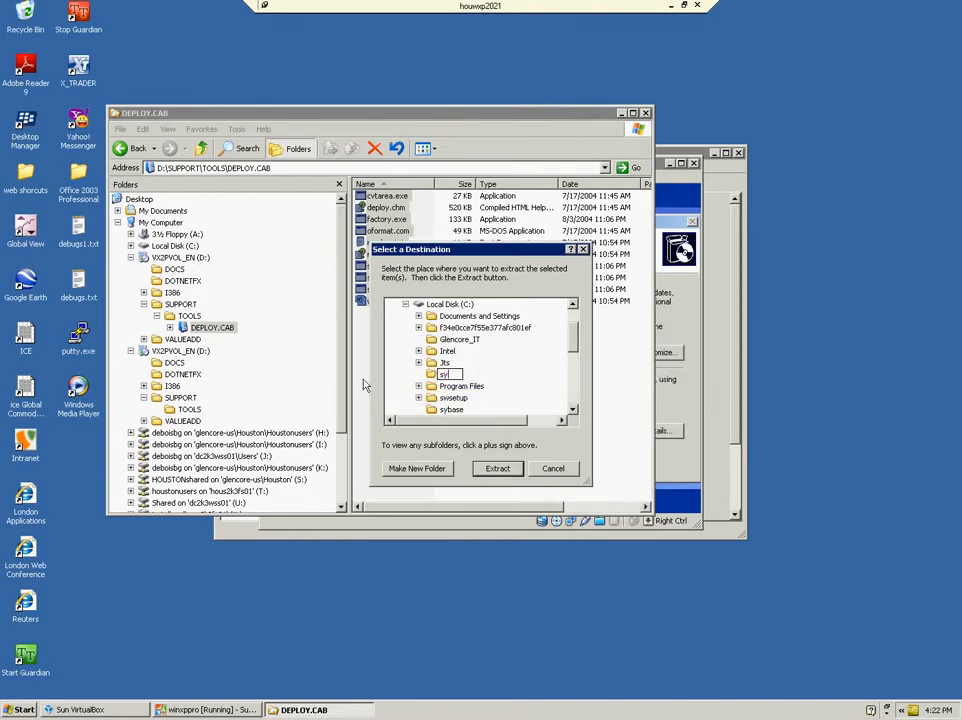
left_click(416, 468)
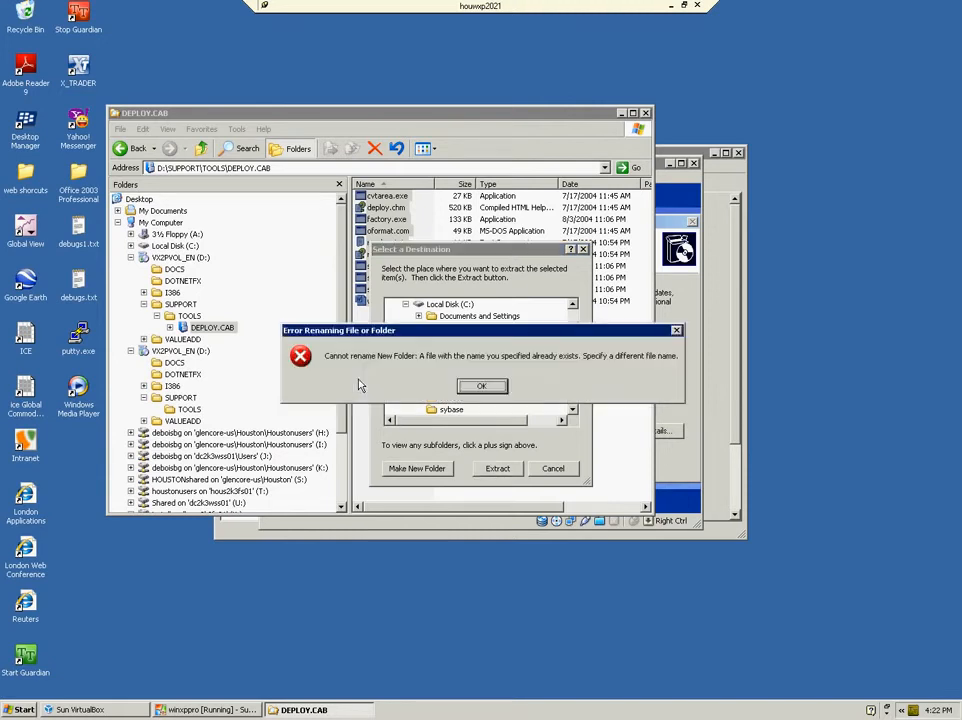
left_click(480, 386)
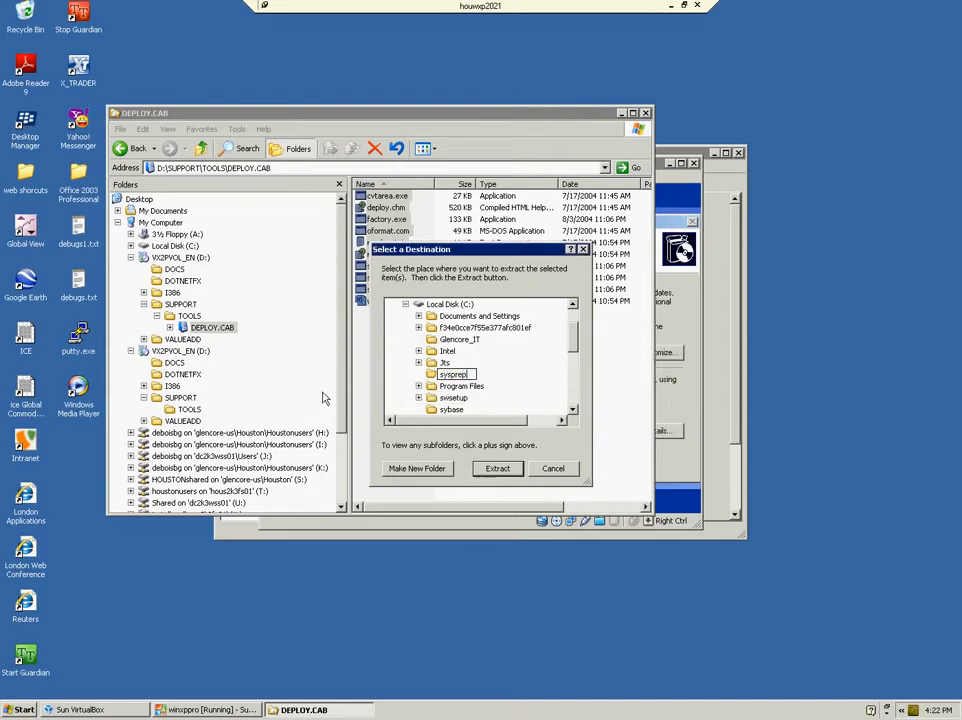
left_click(416, 468)
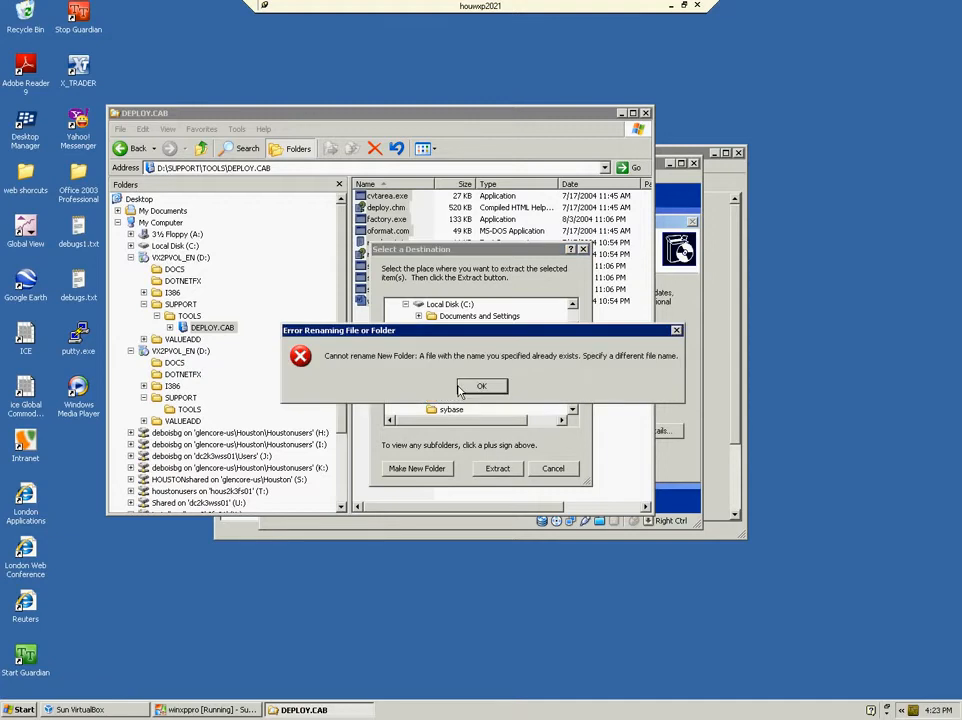
left_click(480, 388)
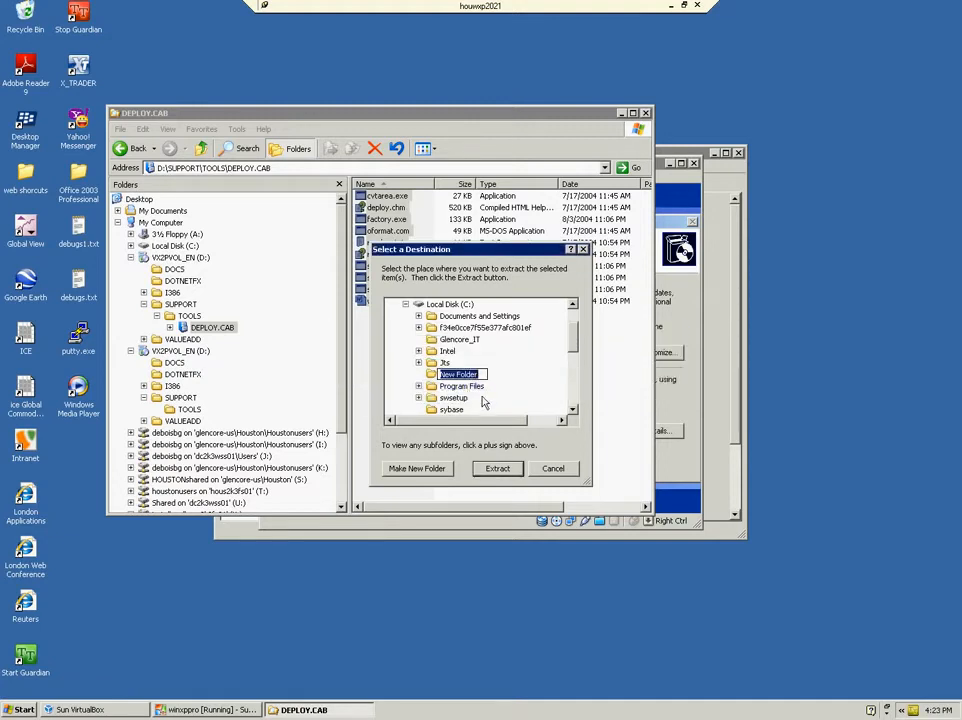
mouse_move(520, 420)
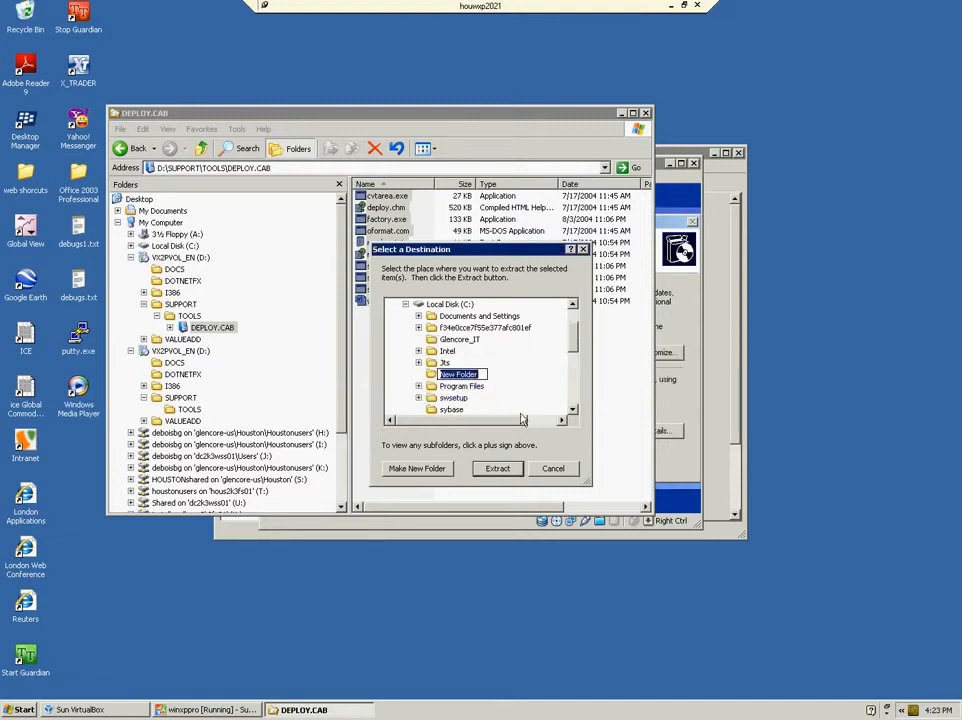
Step: Extract the DEPLOY.CAB files into the sysprep folder on drive C:
scroll("down", 3)
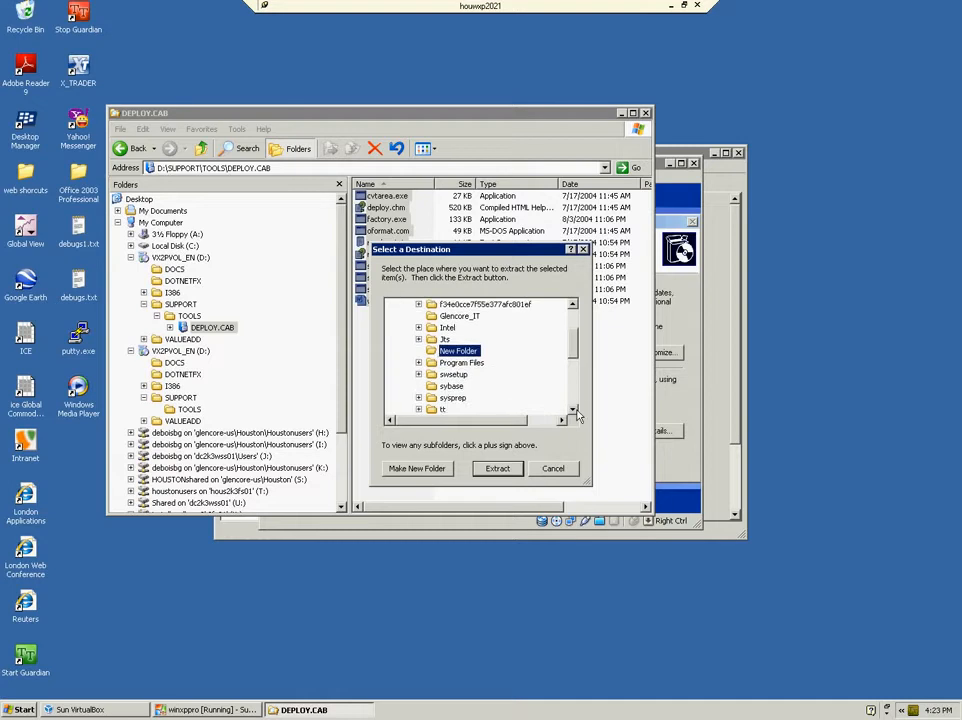
left_click(456, 396)
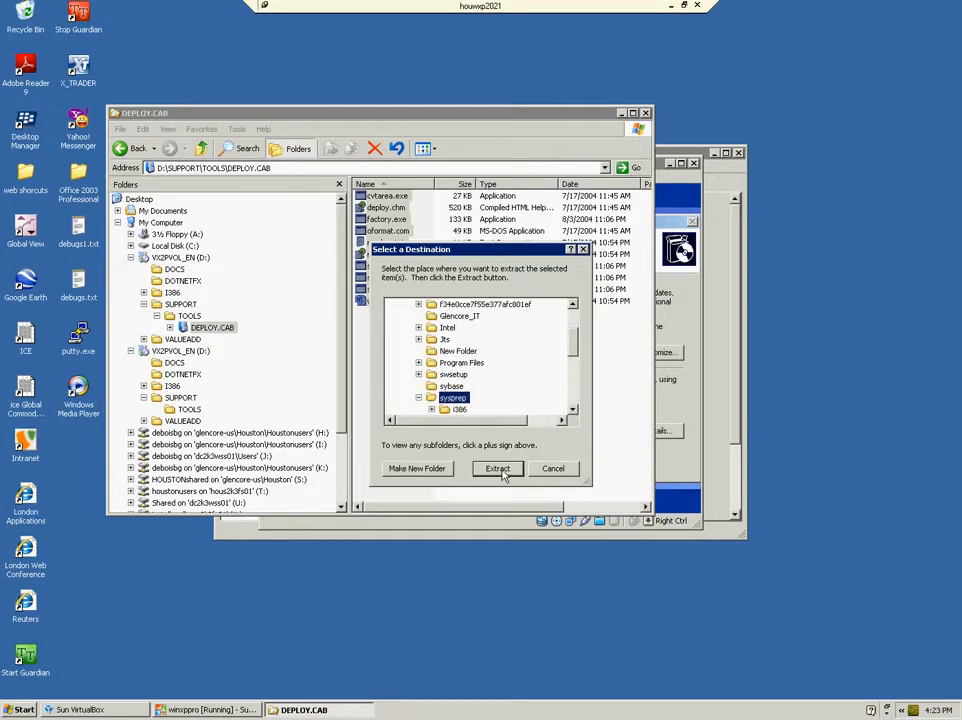
left_click(496, 468)
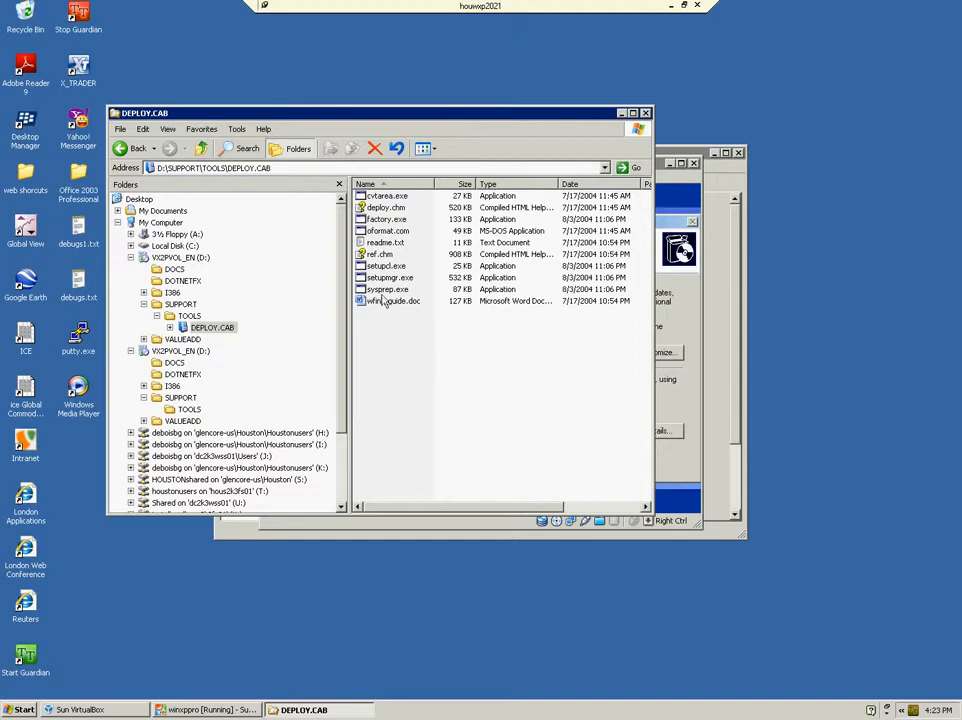
Step: Show C:\sysprep with the extracted deployment tools such as sysprep.exe and setupmgr.exe
left_click(388, 288)
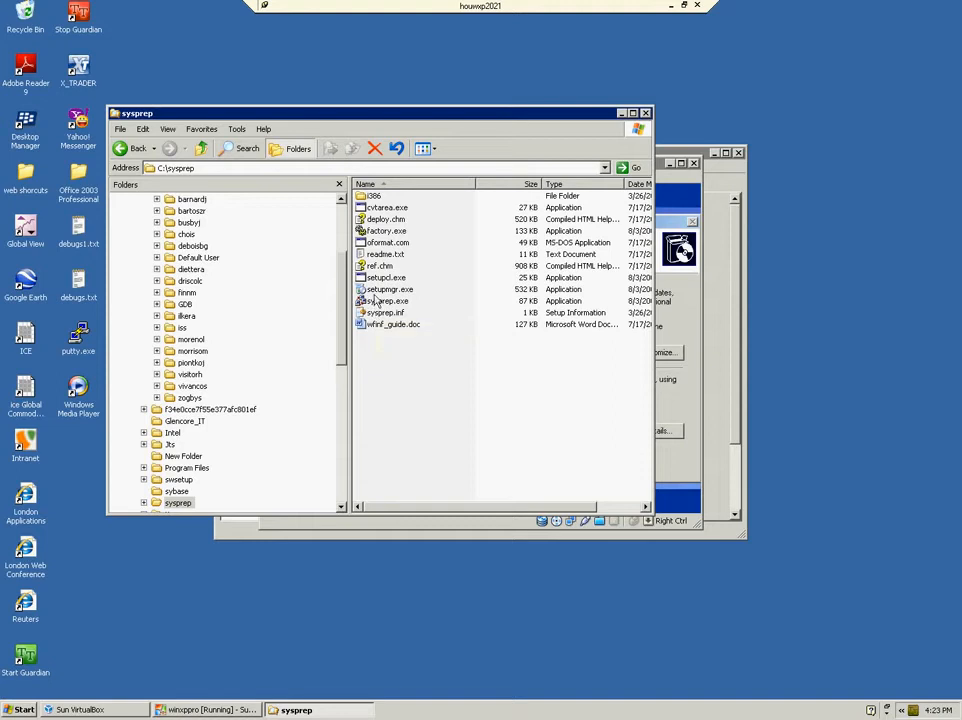
Step: Launch setupmgr.exe and create a new Sysprep setup answer file for Windows XP Professional
double_click(384, 300)
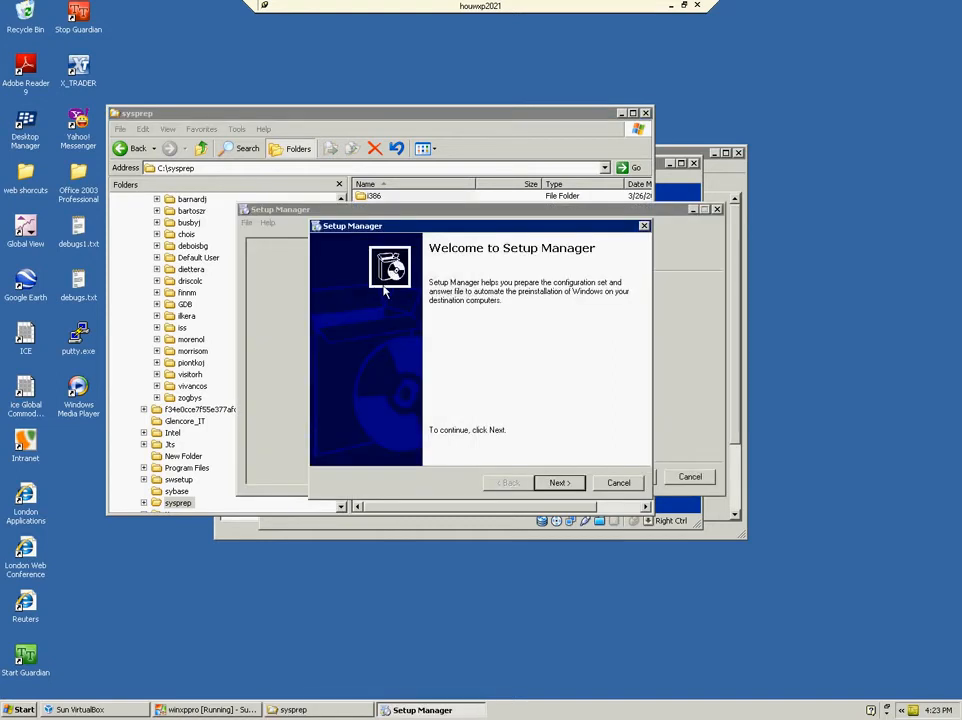
mouse_move(308, 296)
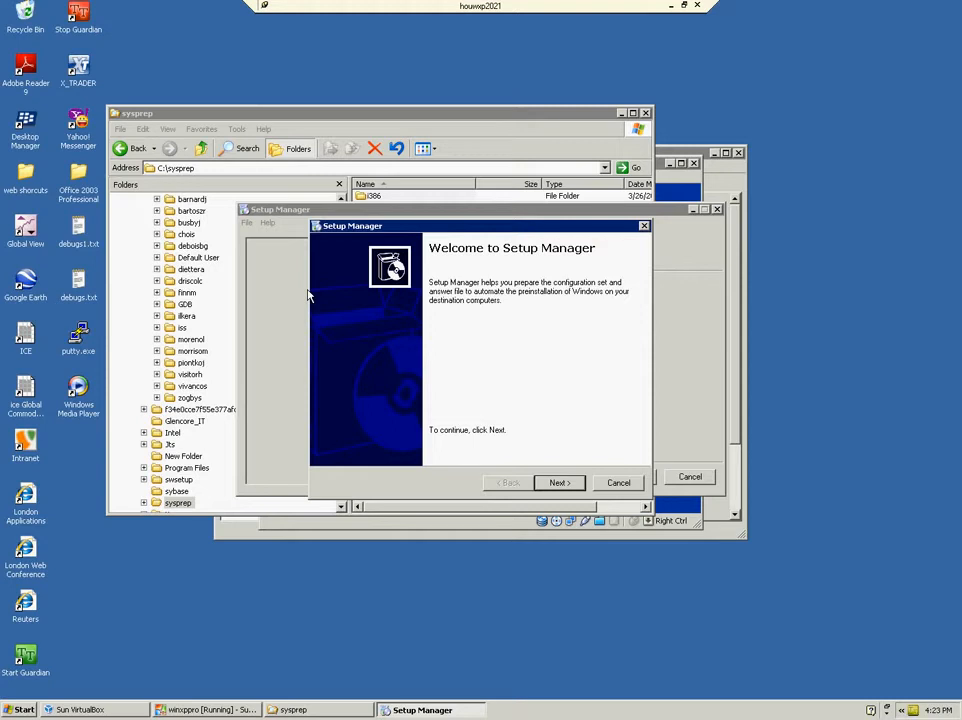
mouse_move(556, 432)
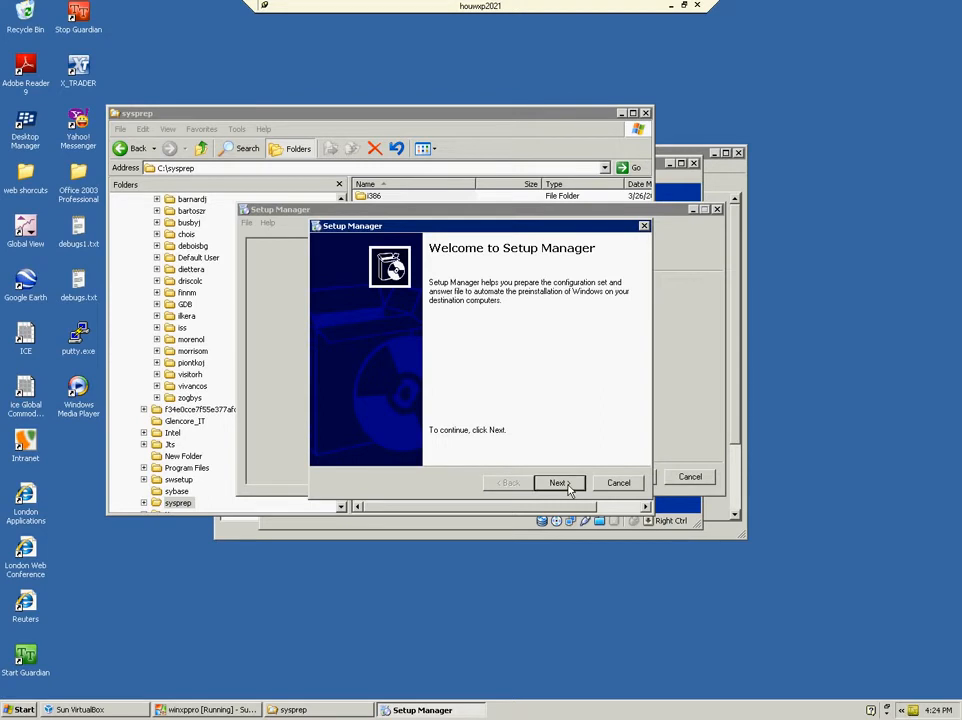
mouse_move(568, 492)
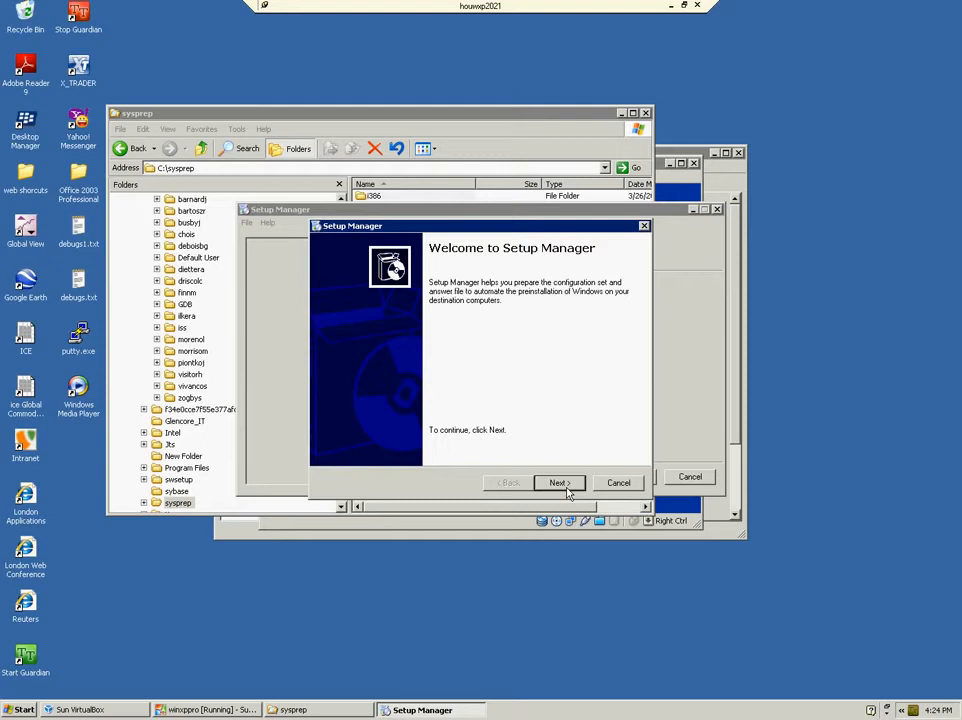
left_click(558, 482)
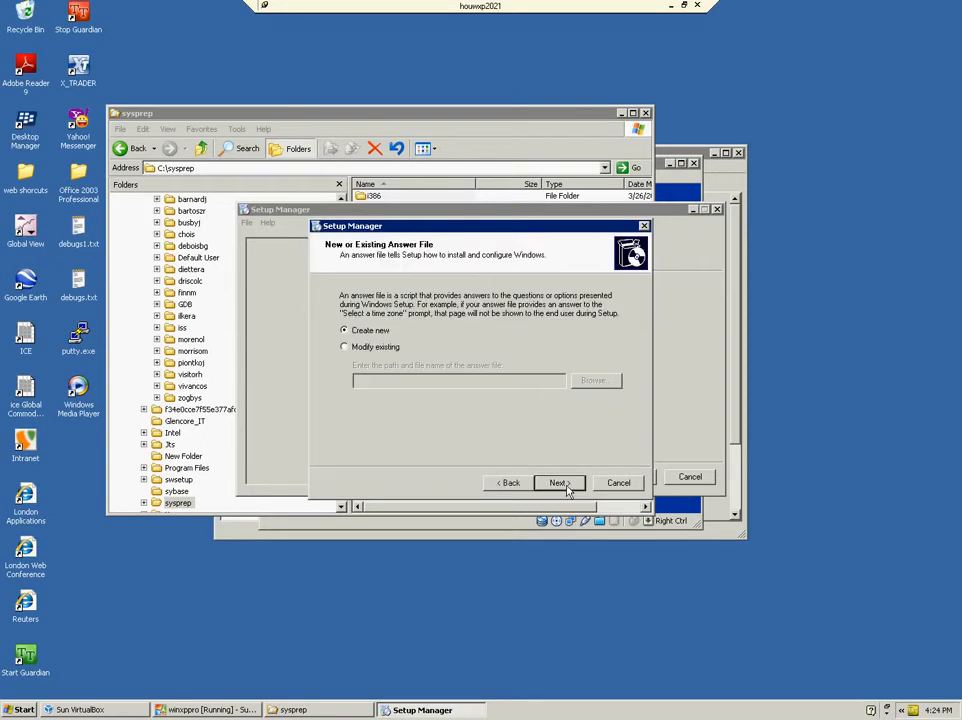
mouse_move(592, 500)
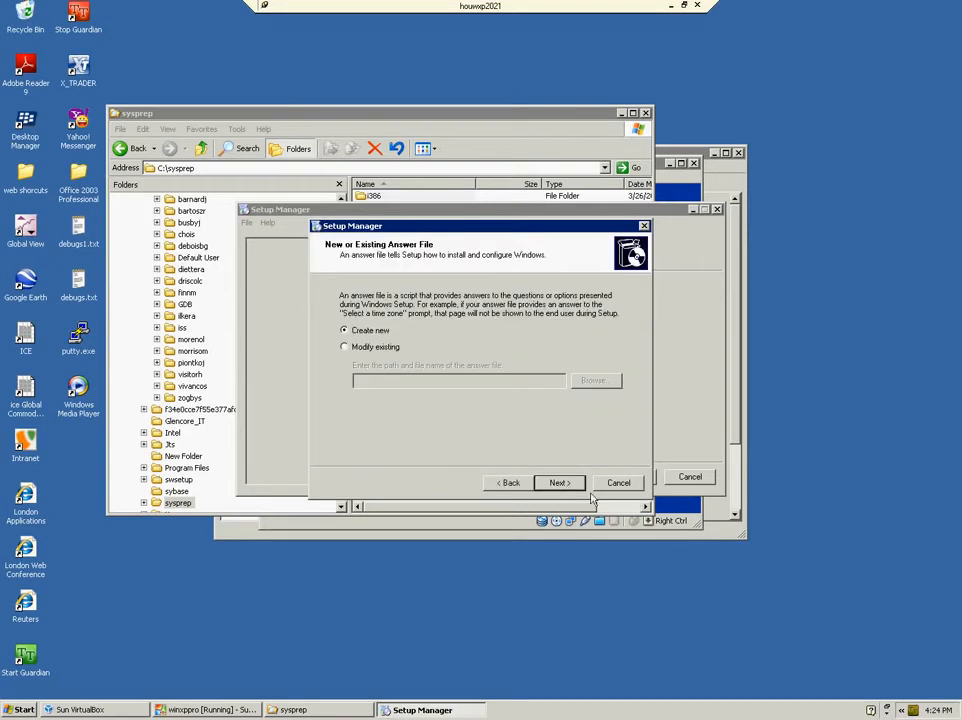
left_click(556, 482)
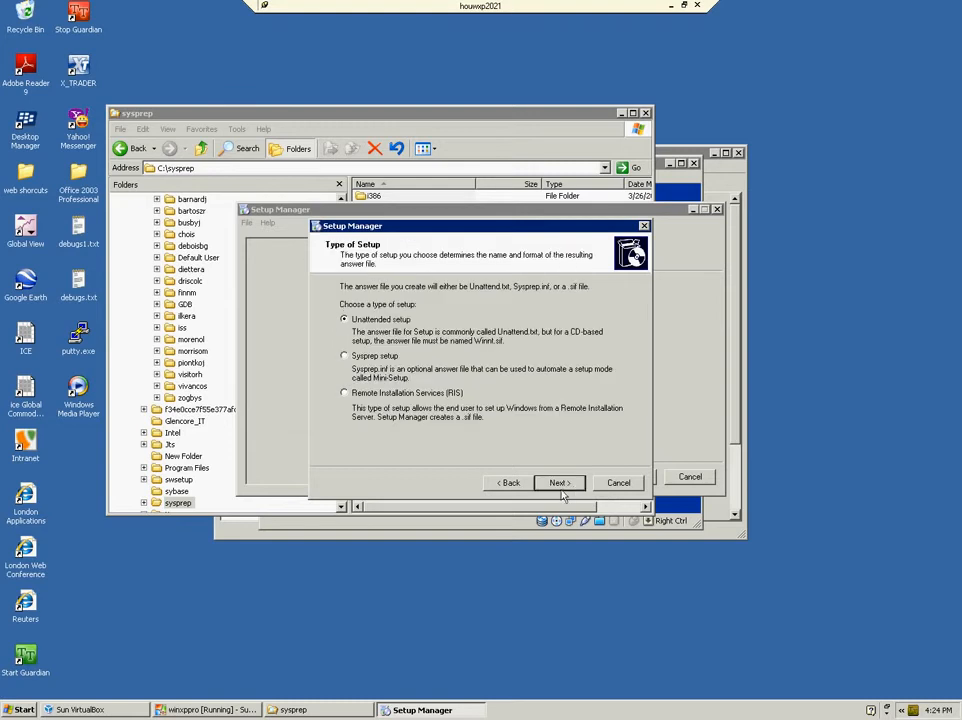
left_click(344, 356)
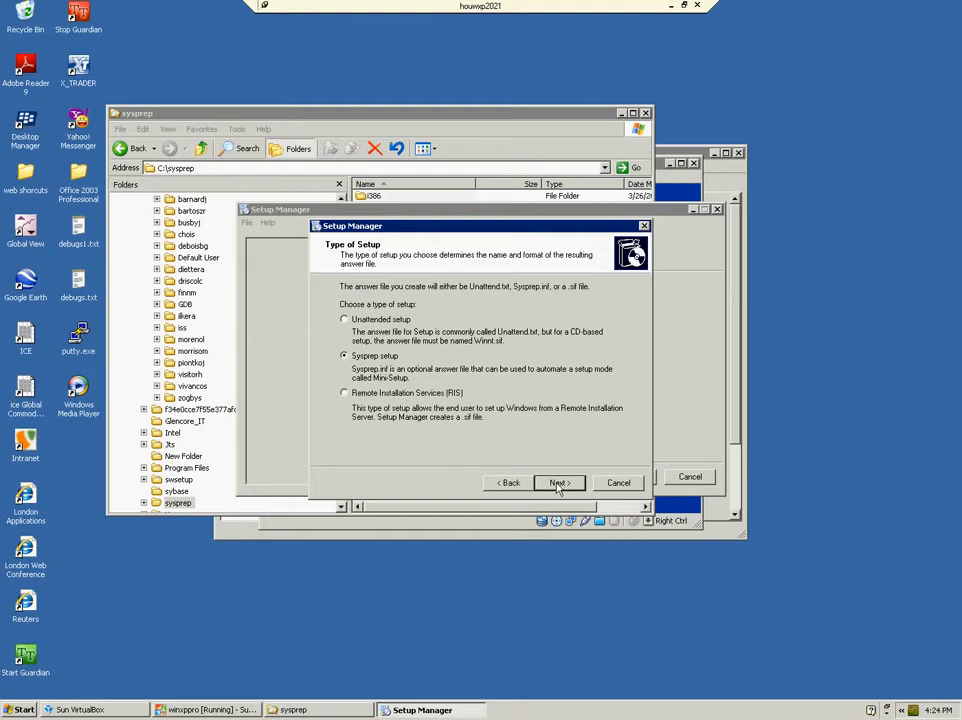
left_click(556, 482)
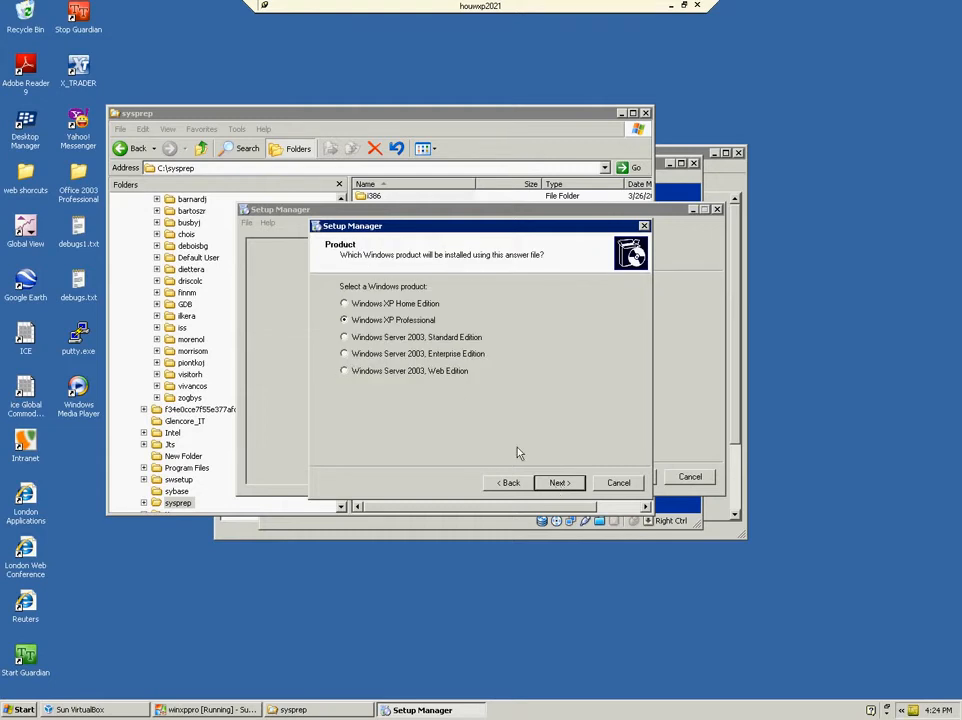
left_click(558, 482)
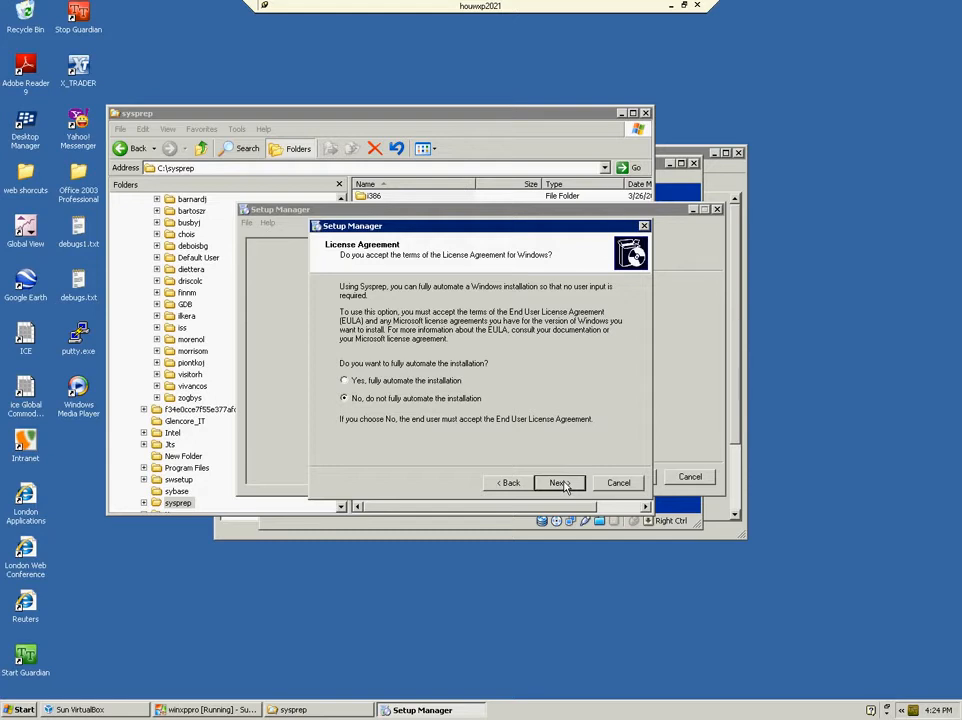
Step: Enter the user name and organization, keeping the default display settings
left_click(556, 482)
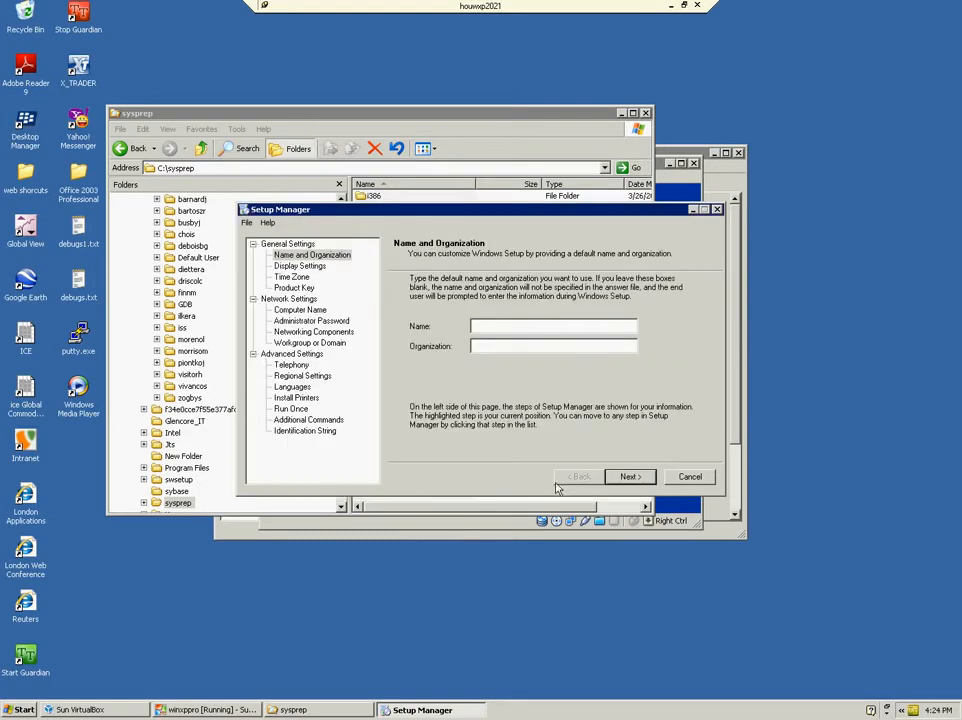
type("4")
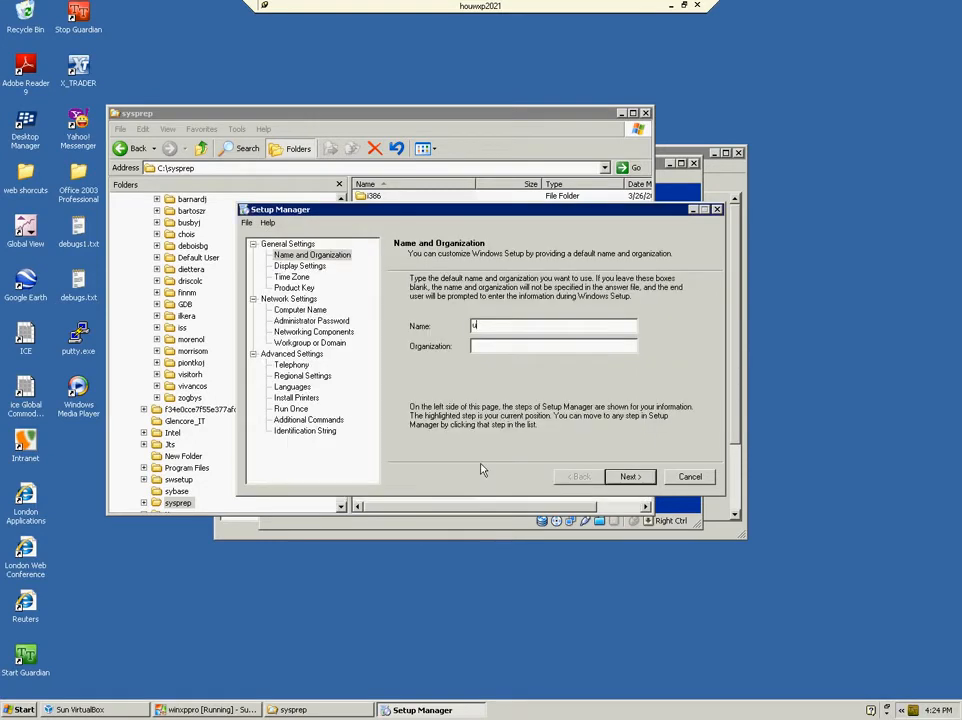
type("ser")
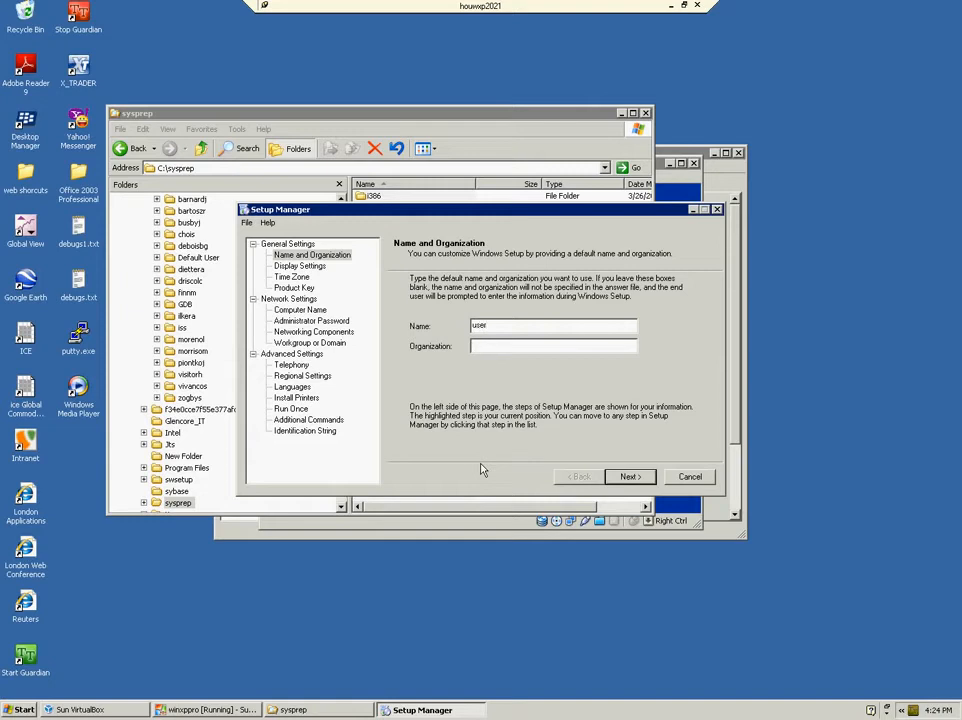
type("compaq")
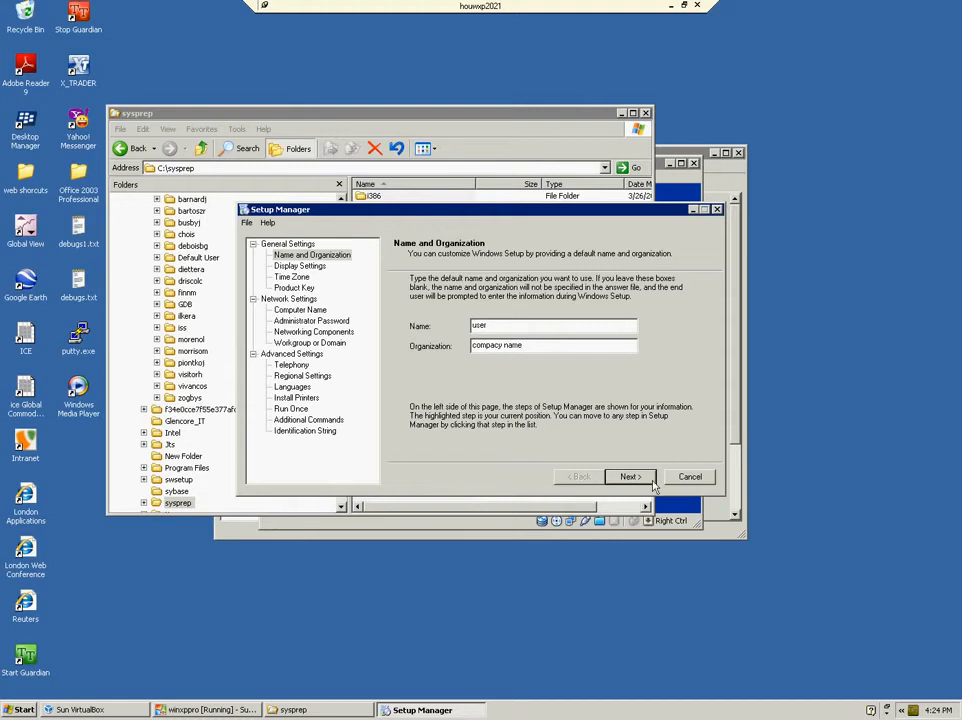
left_click(628, 476)
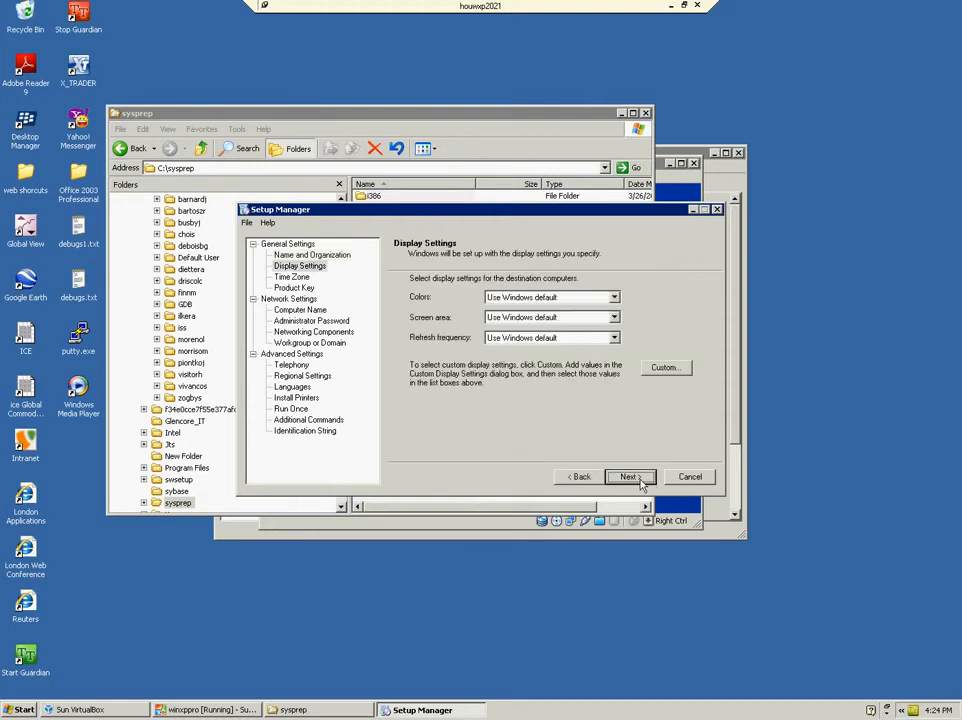
left_click(628, 476)
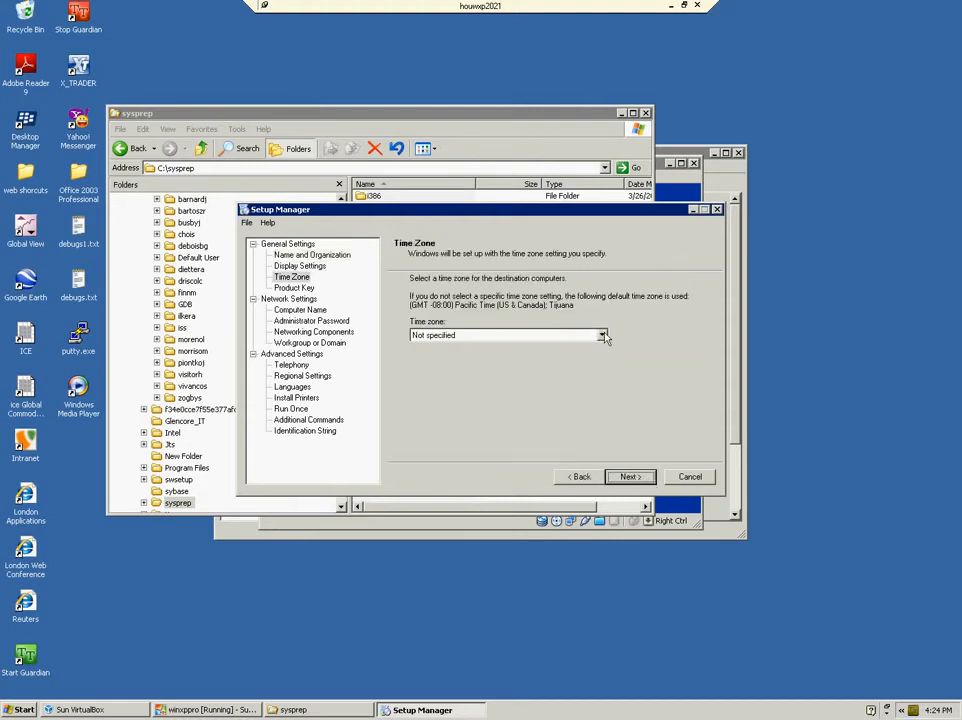
Step: Choose the Central Time (US & Canada) time zone and continue
left_click(604, 336)
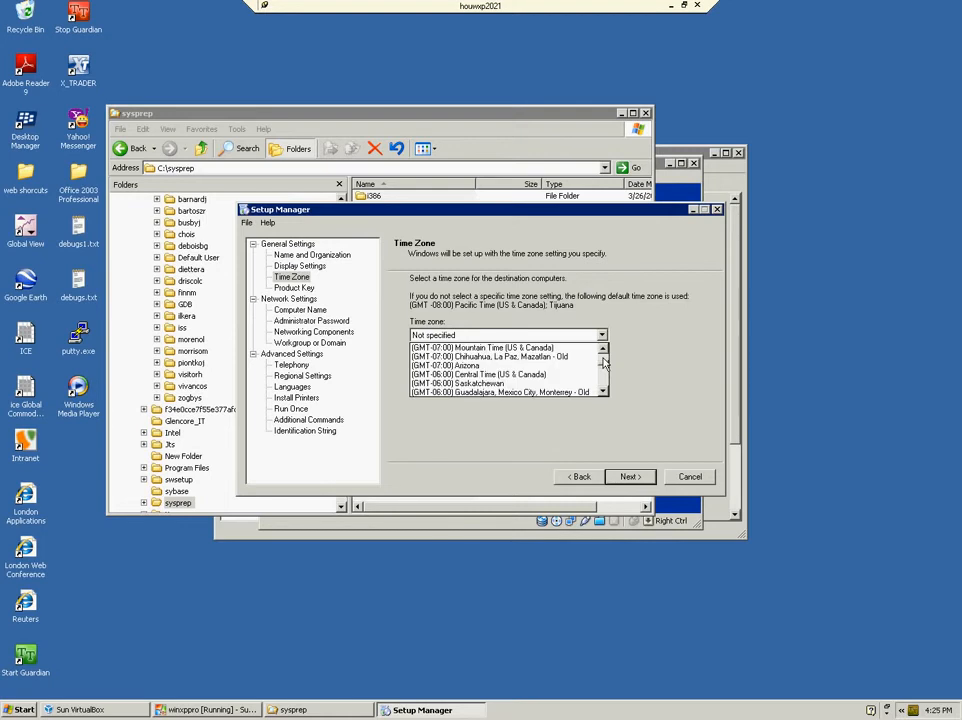
left_click(490, 374)
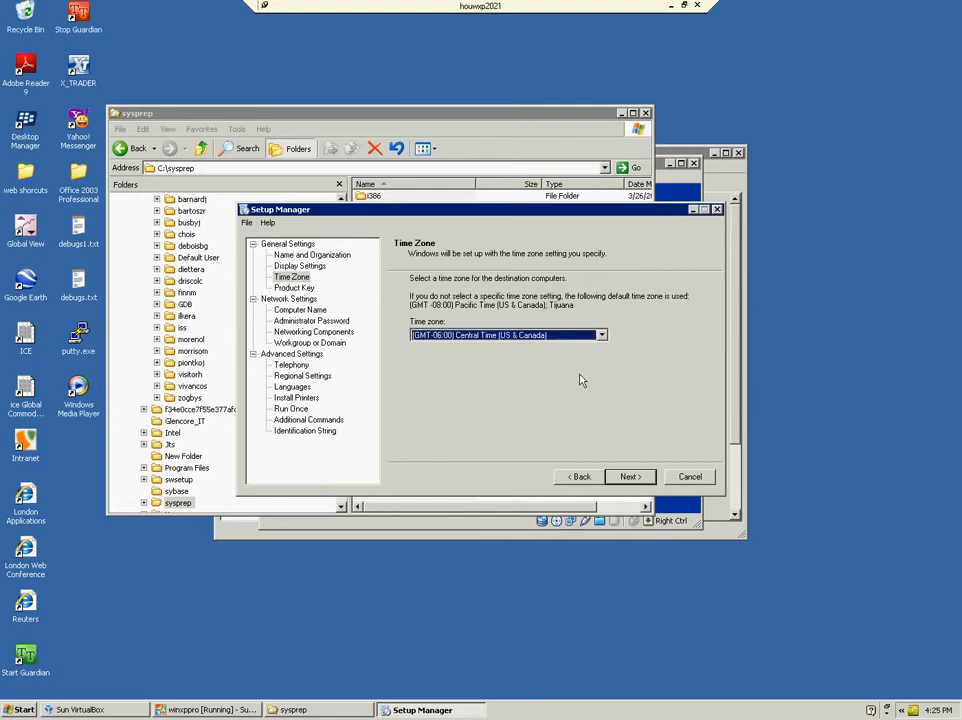
left_click(628, 476)
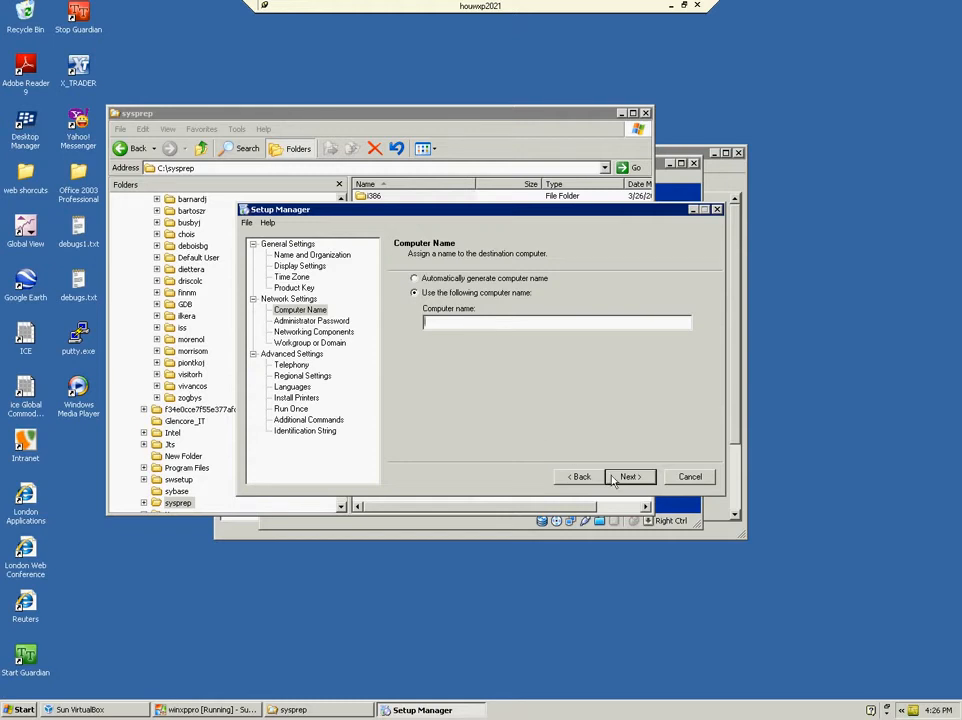
Step: Set a fixed Administrator password and enable automatic logon as Administrator
left_click(628, 476)
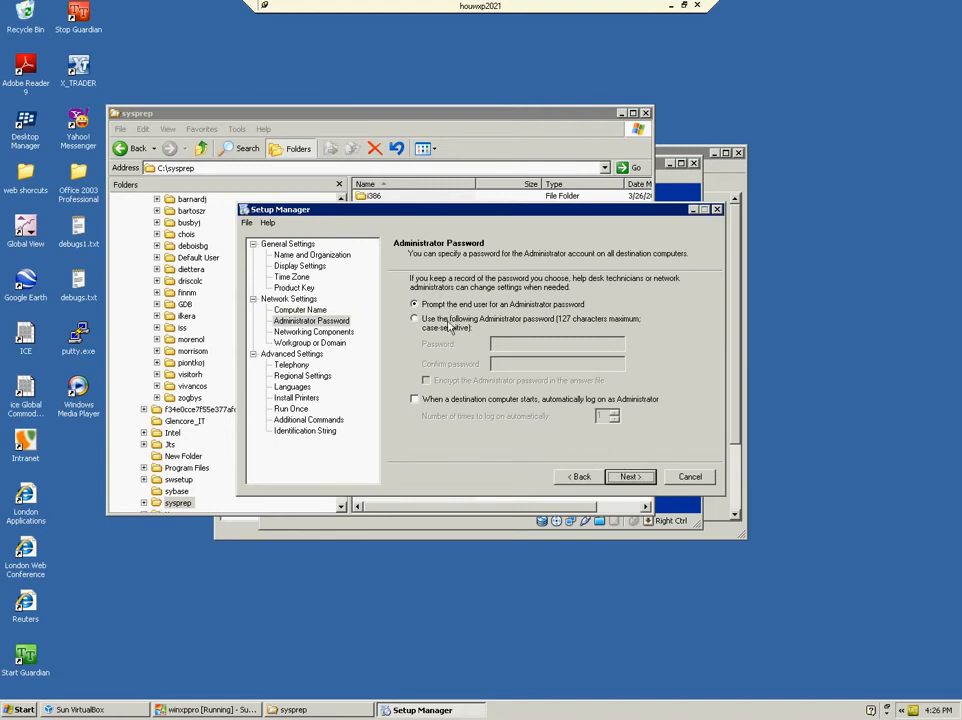
left_click(416, 318)
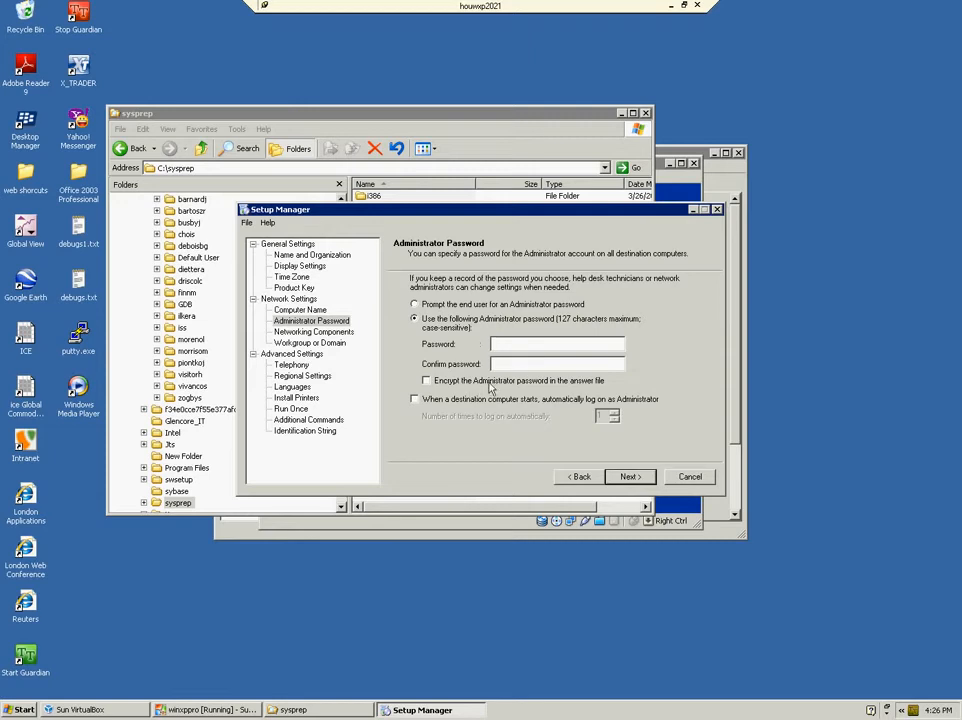
left_click(426, 380)
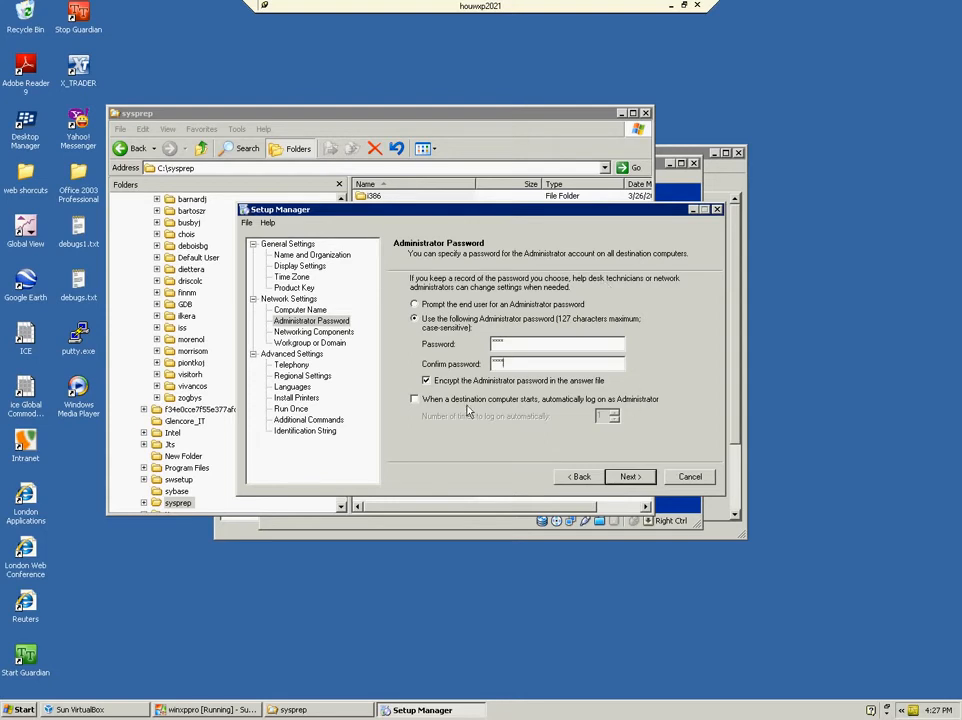
mouse_move(470, 410)
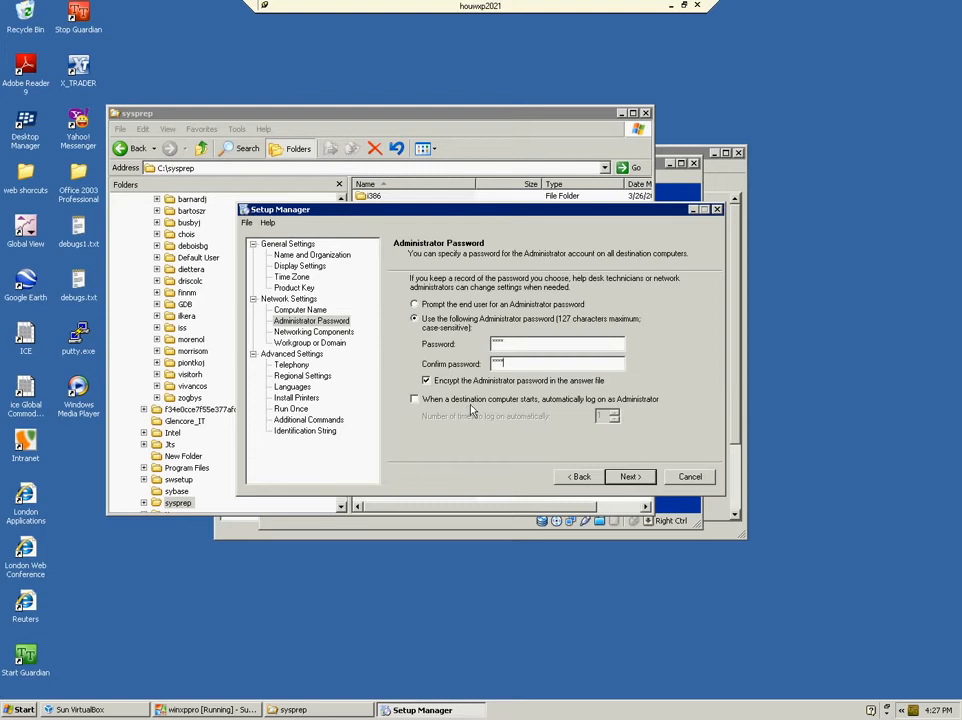
left_click(416, 400)
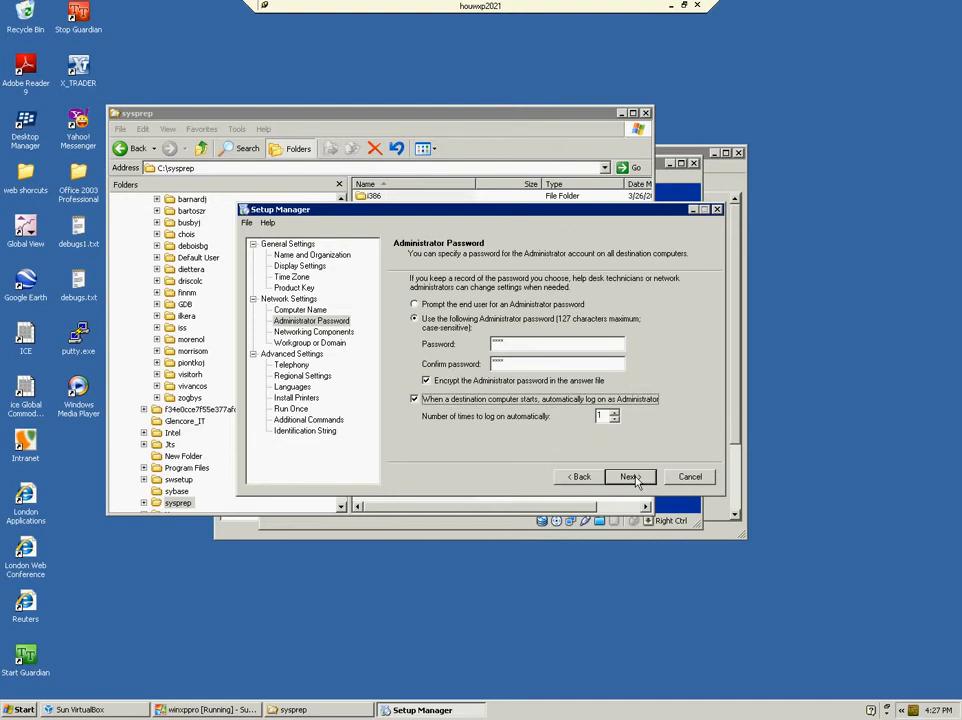
Step: Keep typical networking and join the domain, creating a computer account with user name admin
left_click(628, 476)
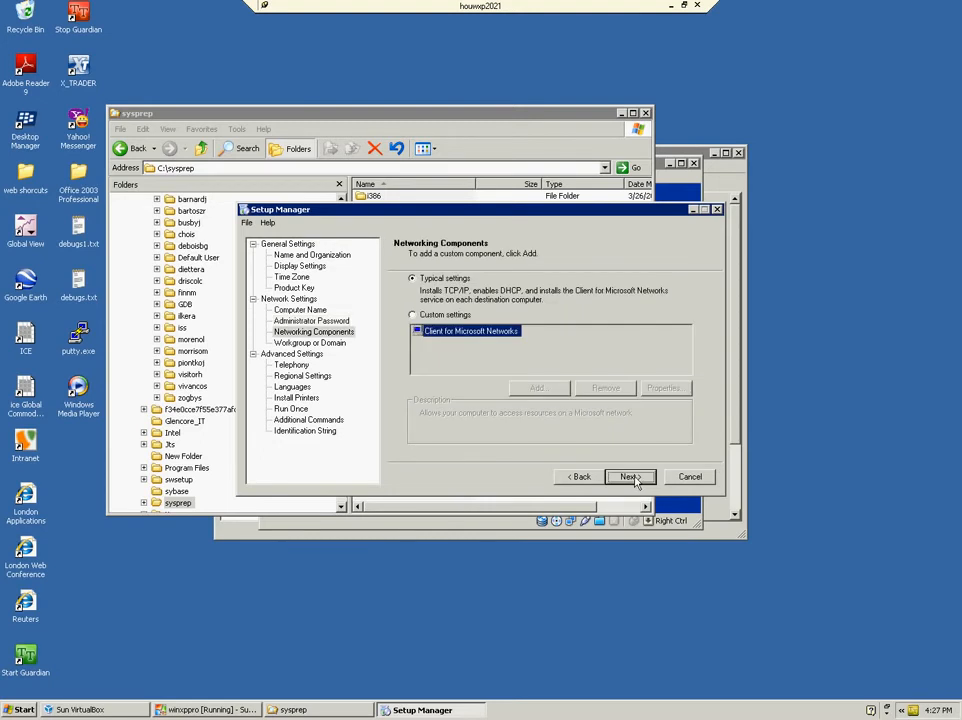
left_click(628, 476)
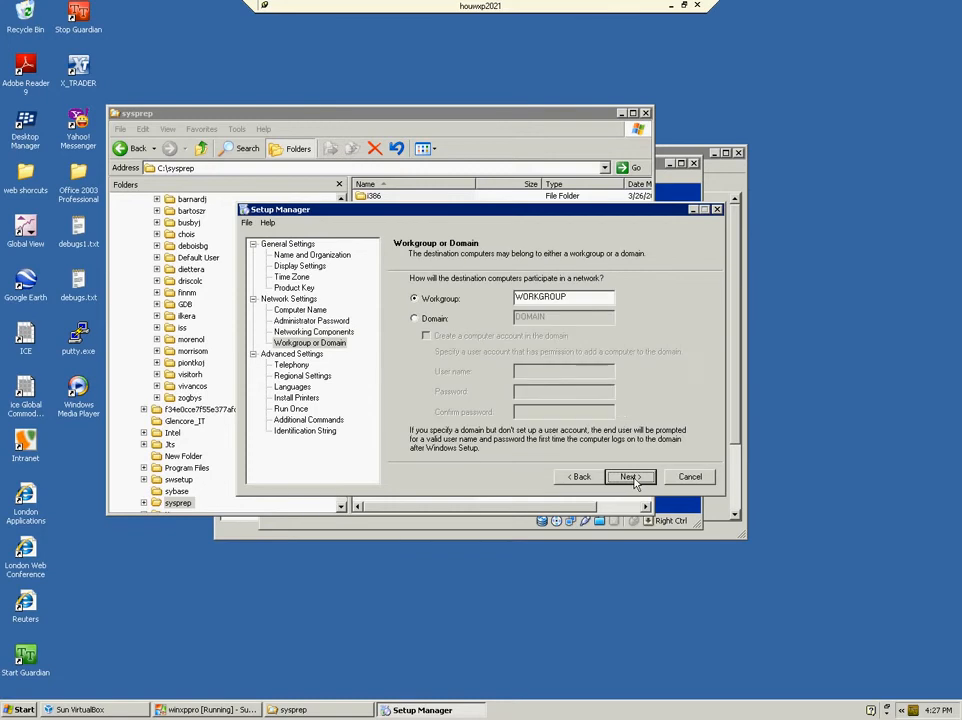
left_click(414, 318)
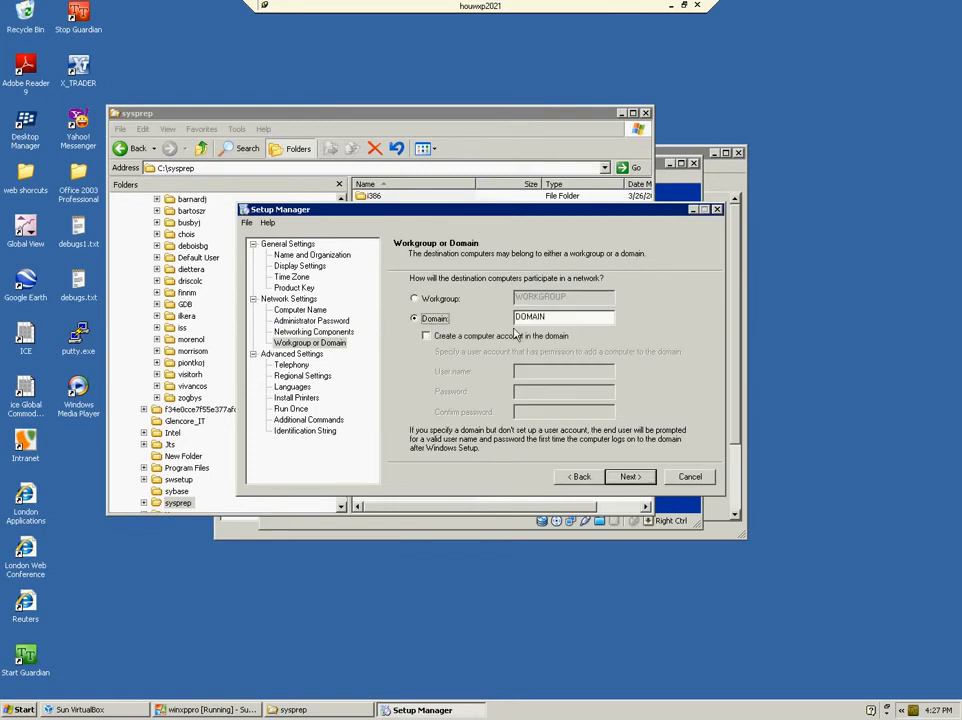
left_click(426, 336)
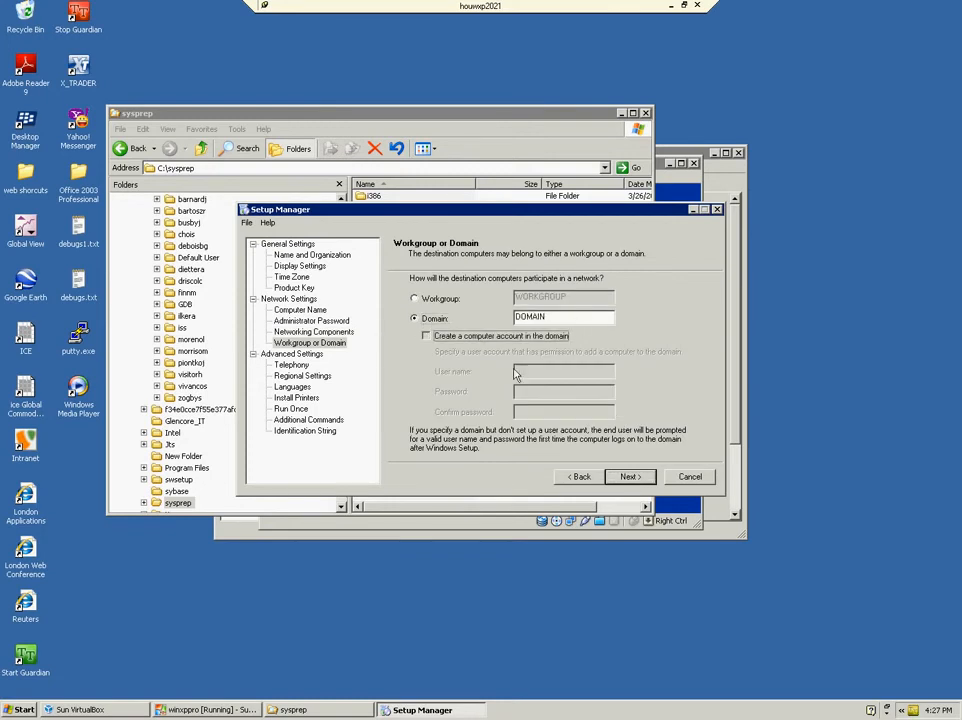
left_click(426, 336)
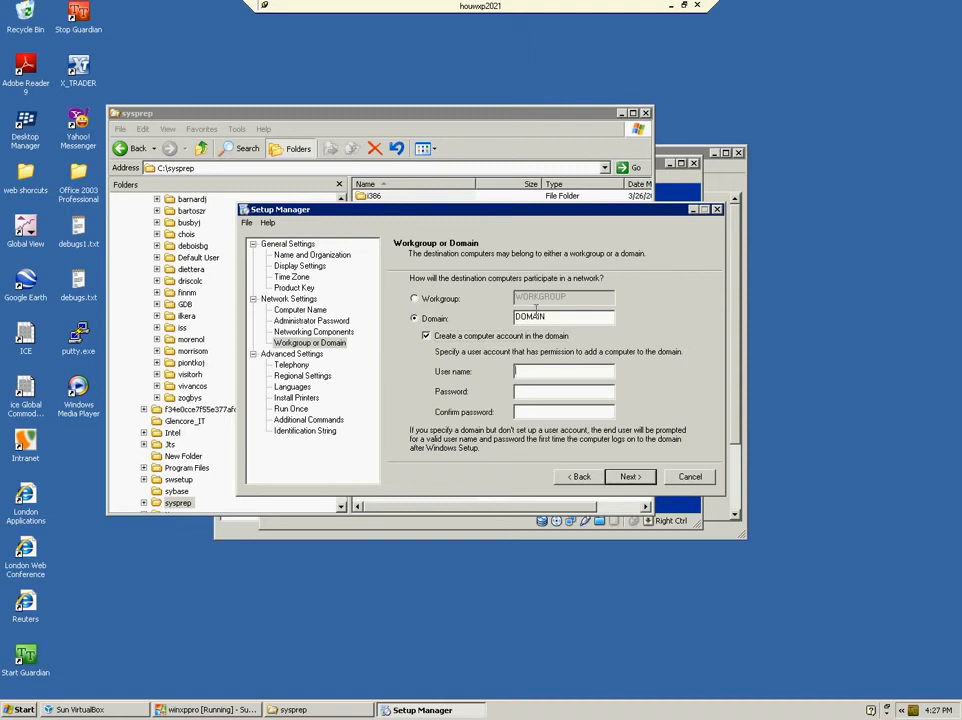
type("administrator")
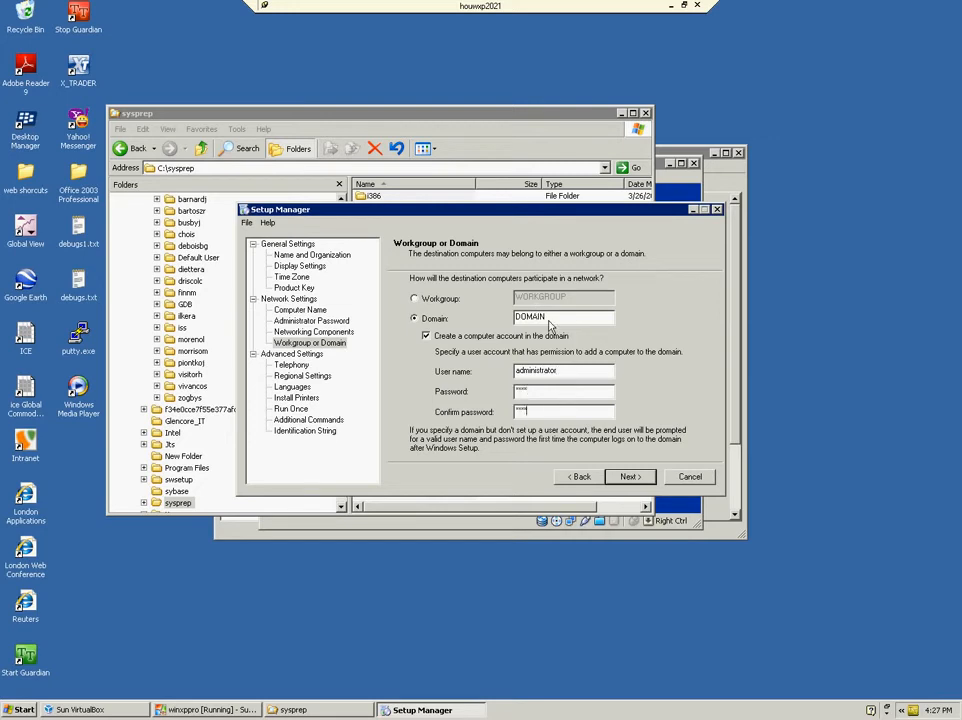
mouse_move(656, 488)
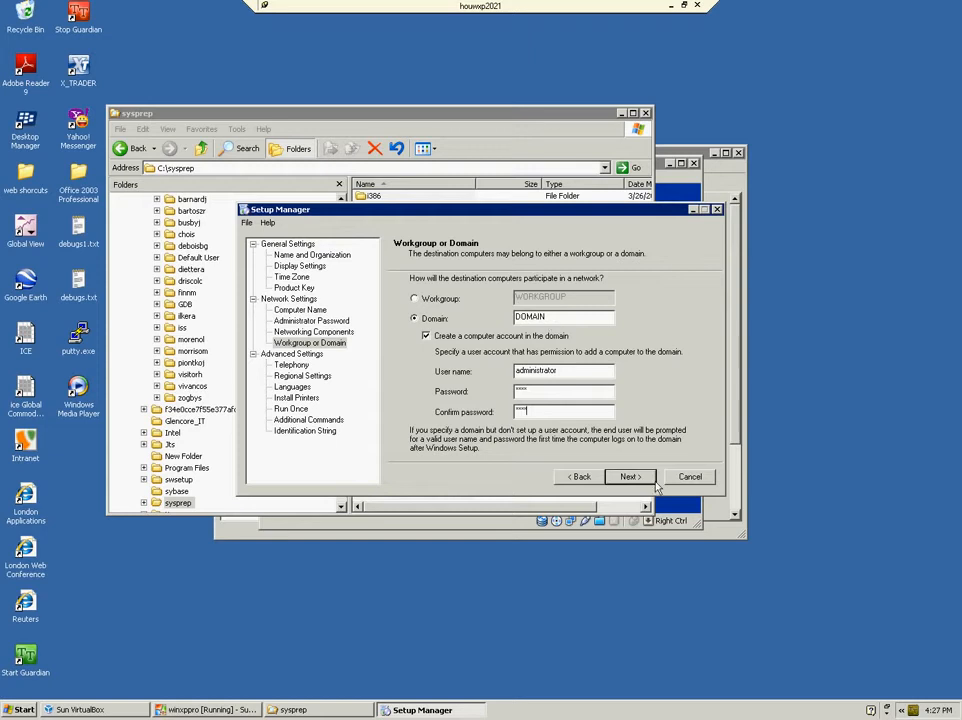
Step: Set telephony area code 713 and the outside-line number, keeping default regional settings
left_click(630, 476)
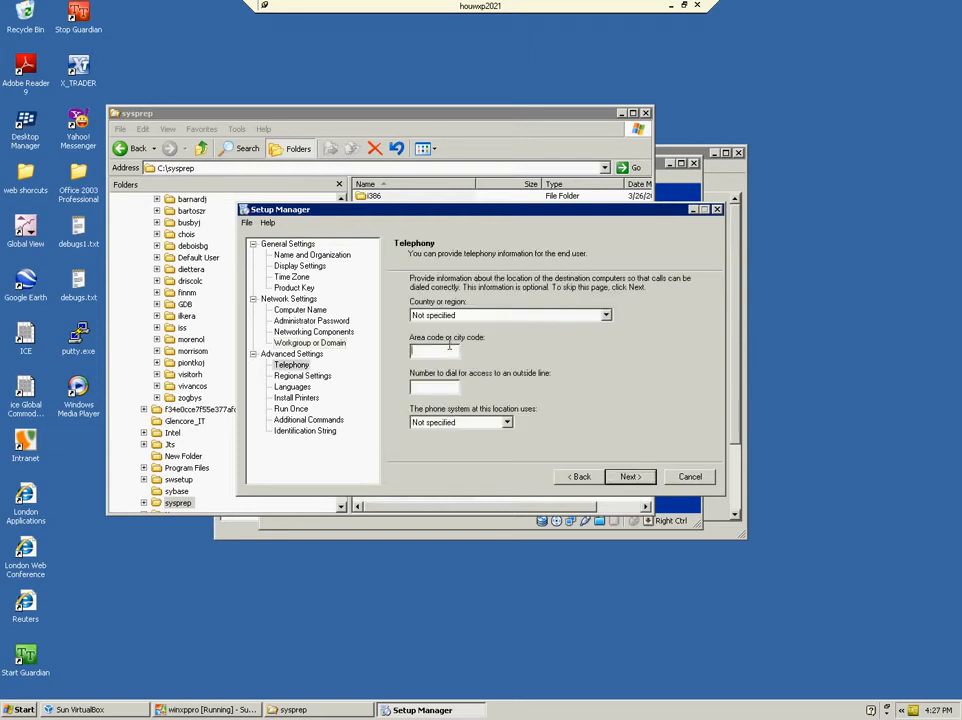
type("713")
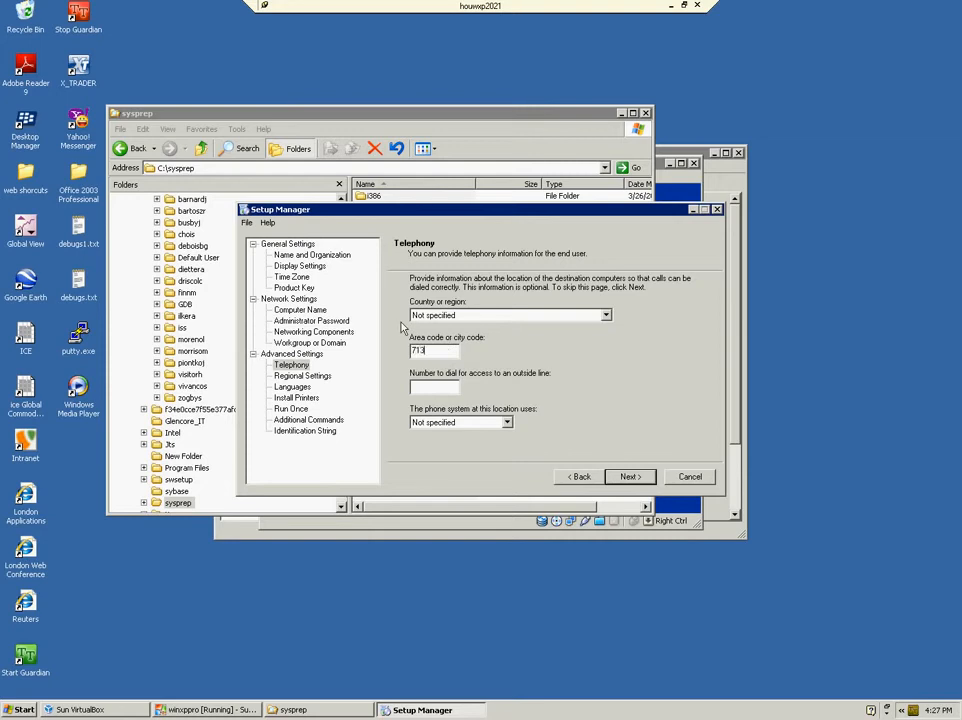
left_click(434, 388)
type("9")
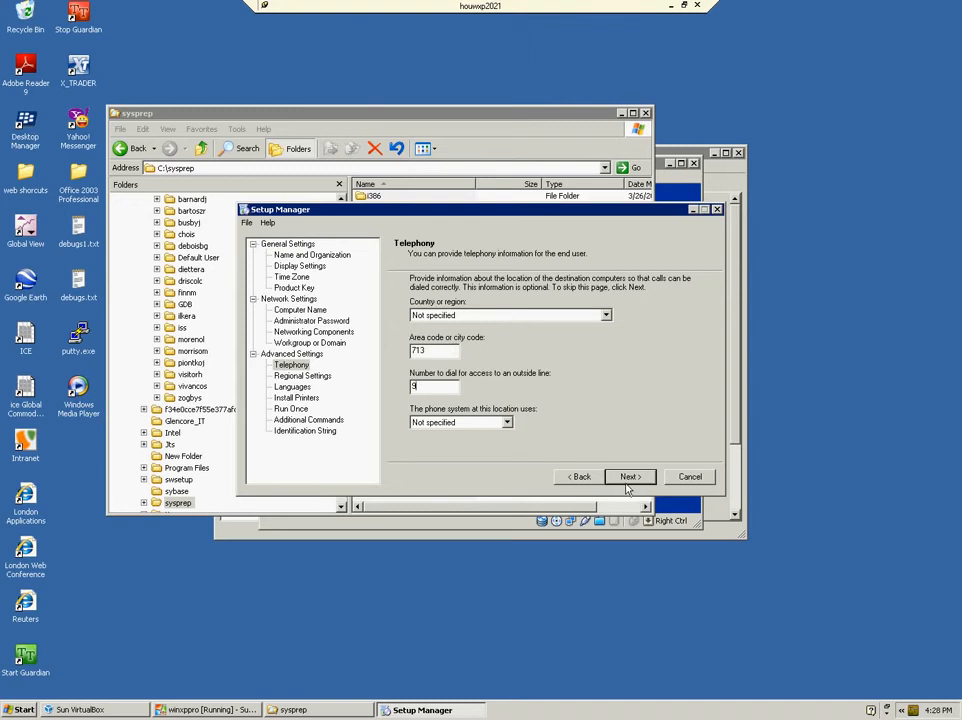
left_click(628, 476)
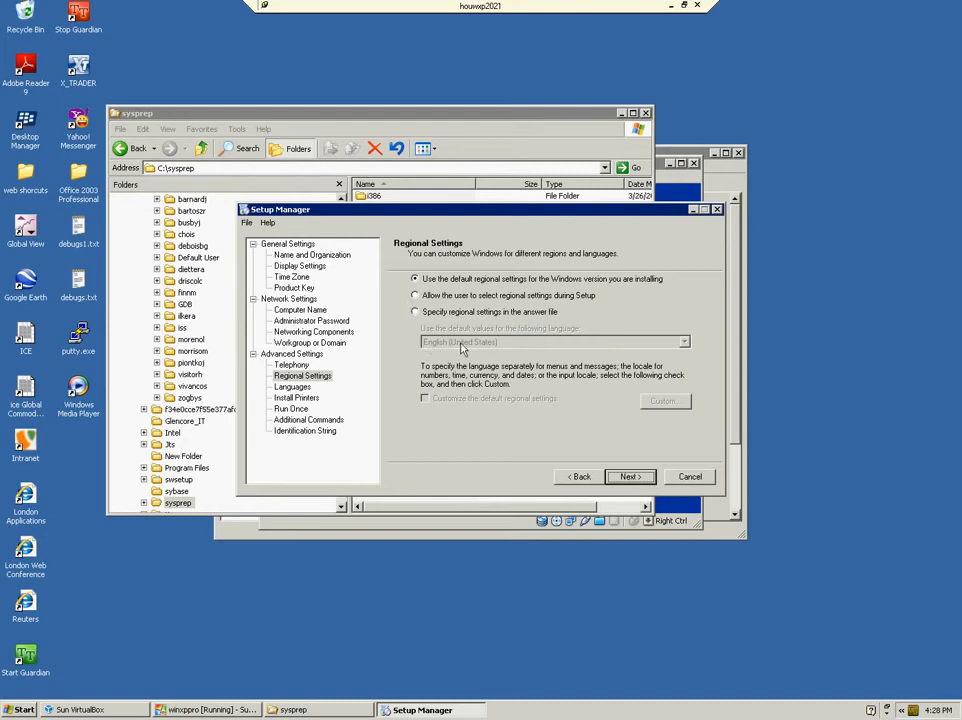
left_click(628, 476)
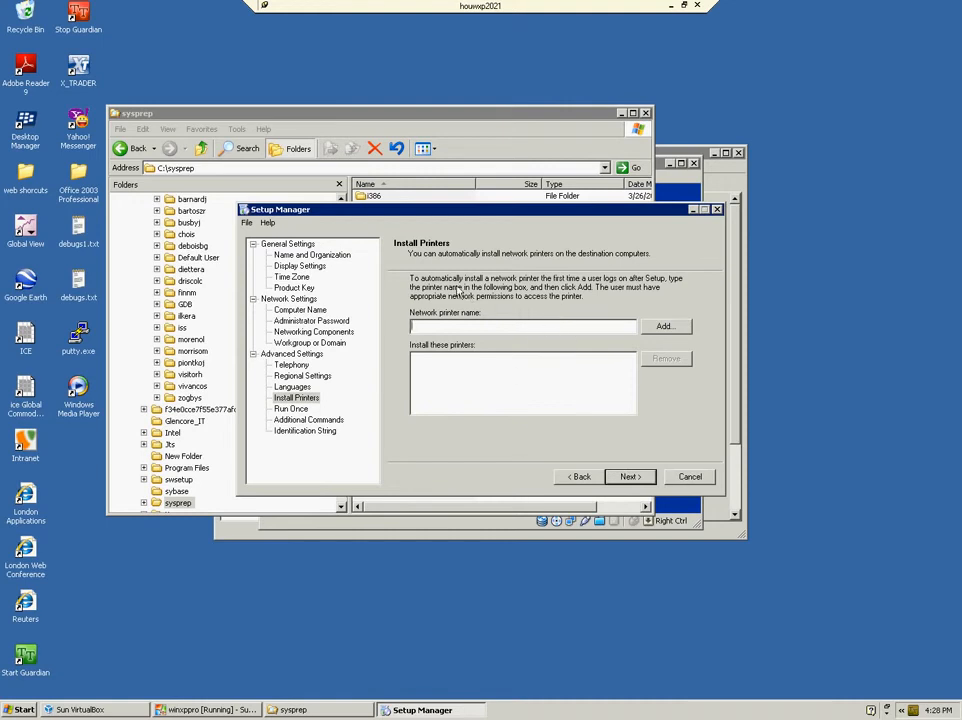
type("\\\\serv")
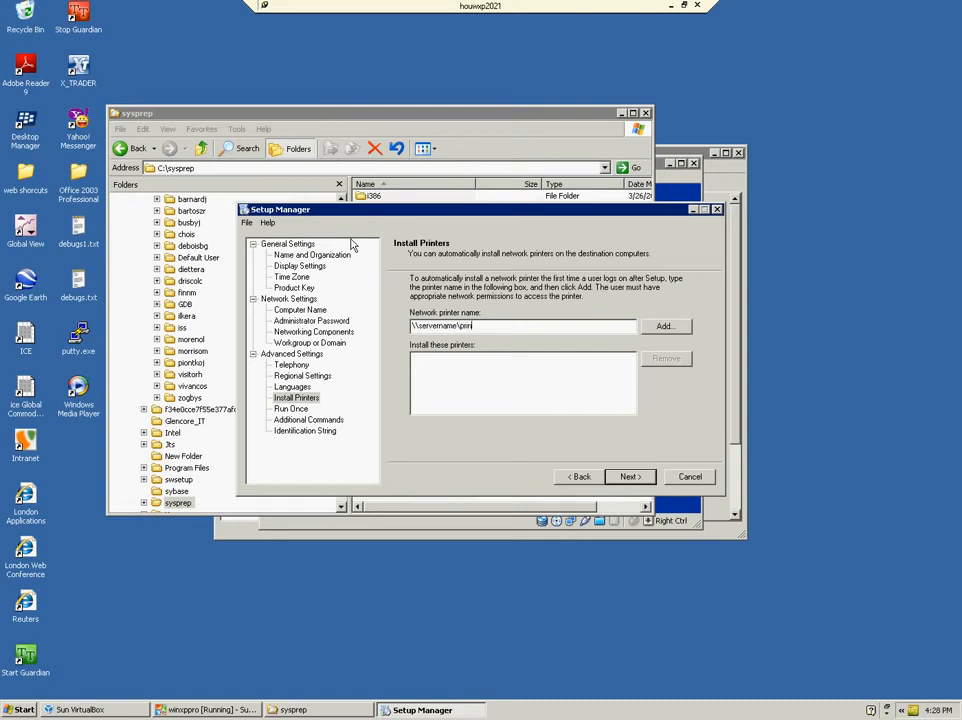
type("er")
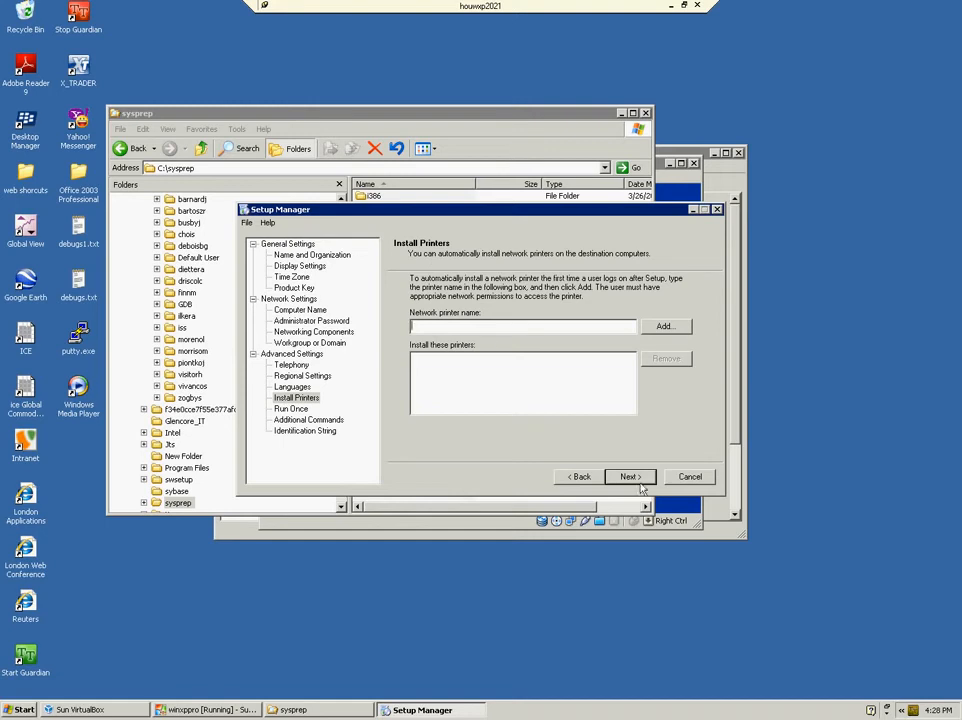
Step: Advance past Install Printers, Run Once and Additional Commands with no entries
left_click(628, 476)
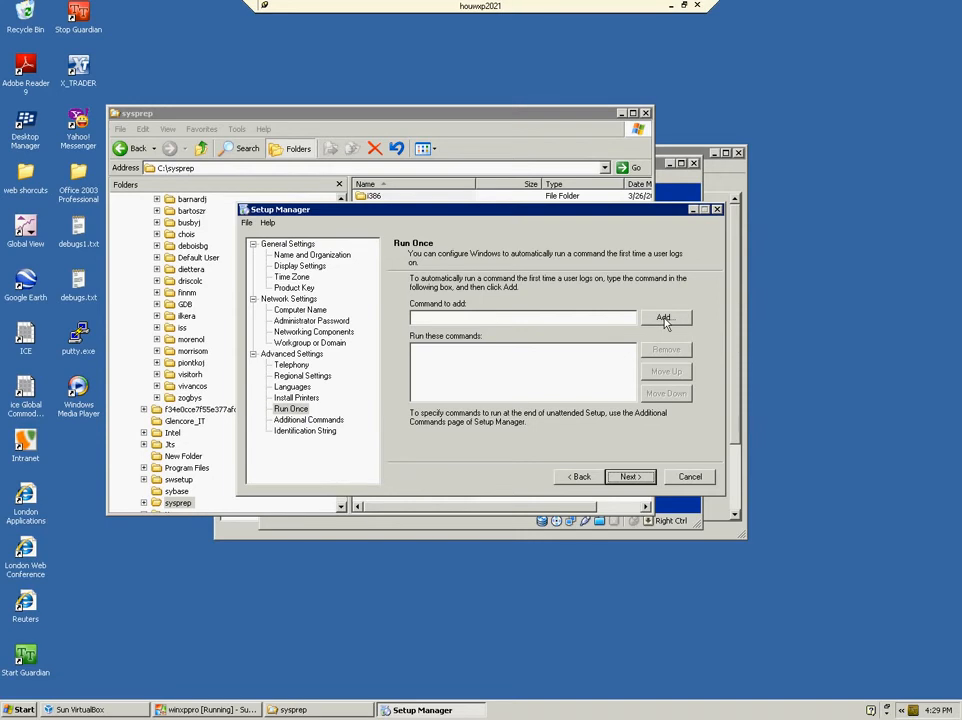
mouse_move(668, 324)
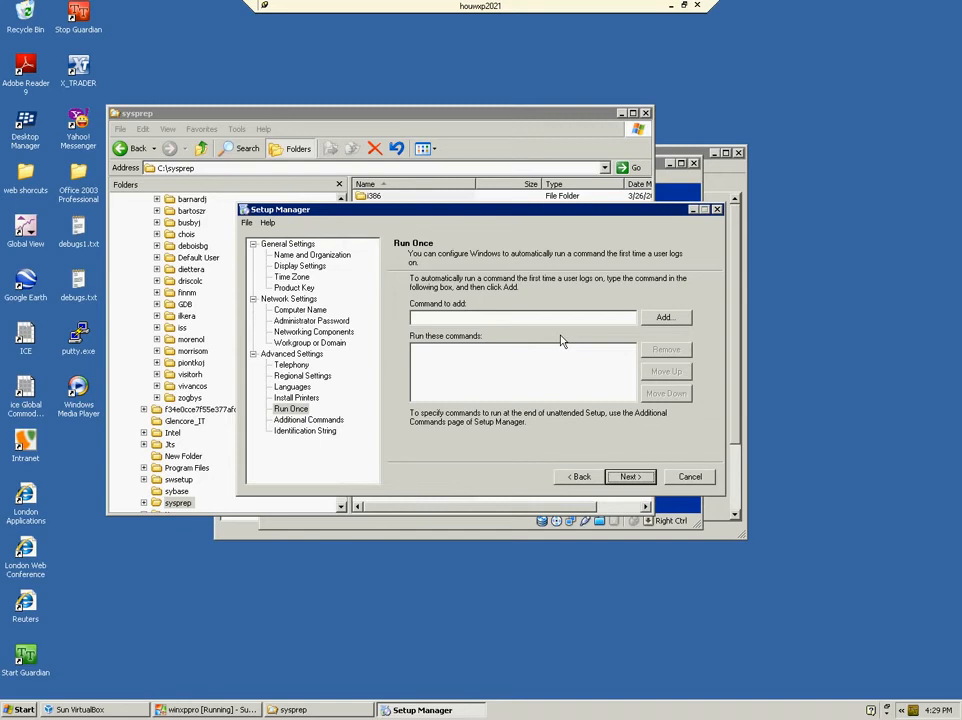
left_click(628, 476)
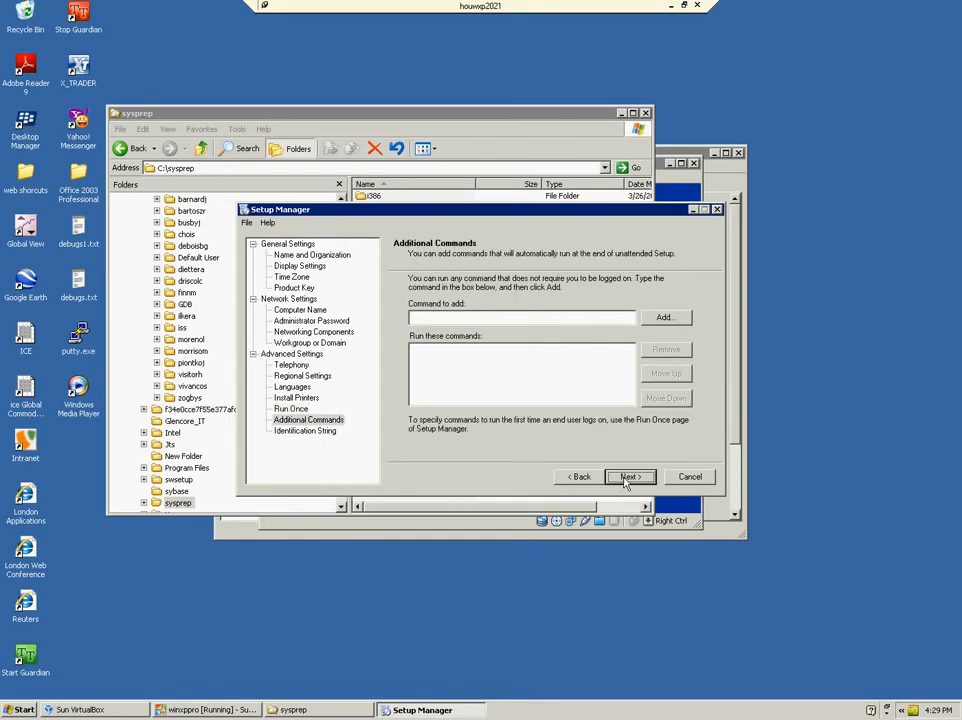
left_click(628, 476)
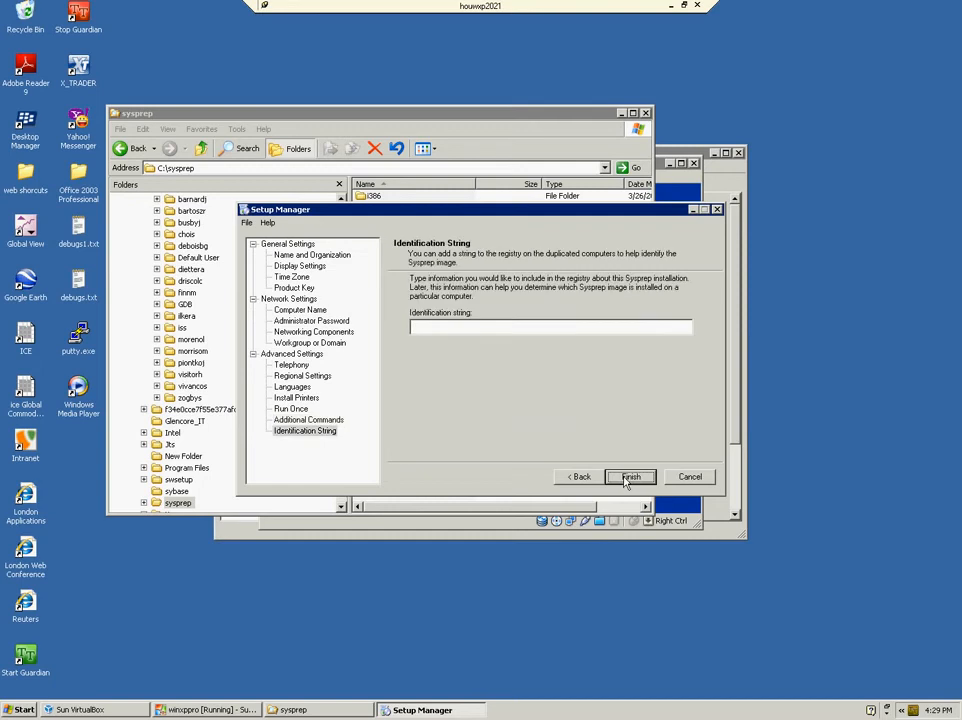
Step: Finish the wizard and save the answer file as C:\sysprep\sysprep.inf
left_click(632, 476)
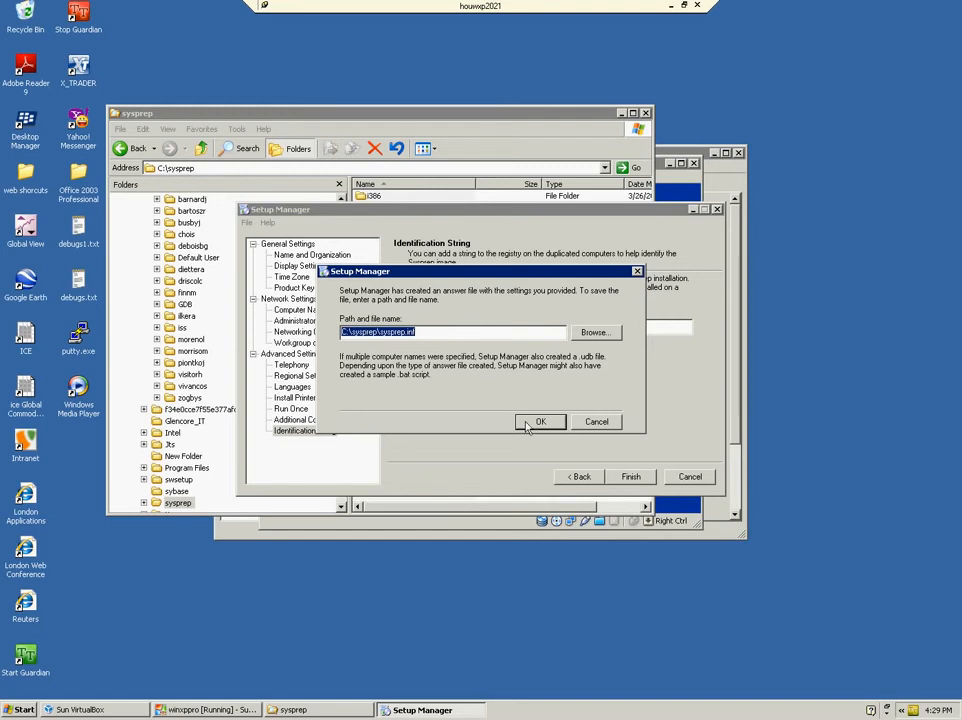
left_click(540, 420)
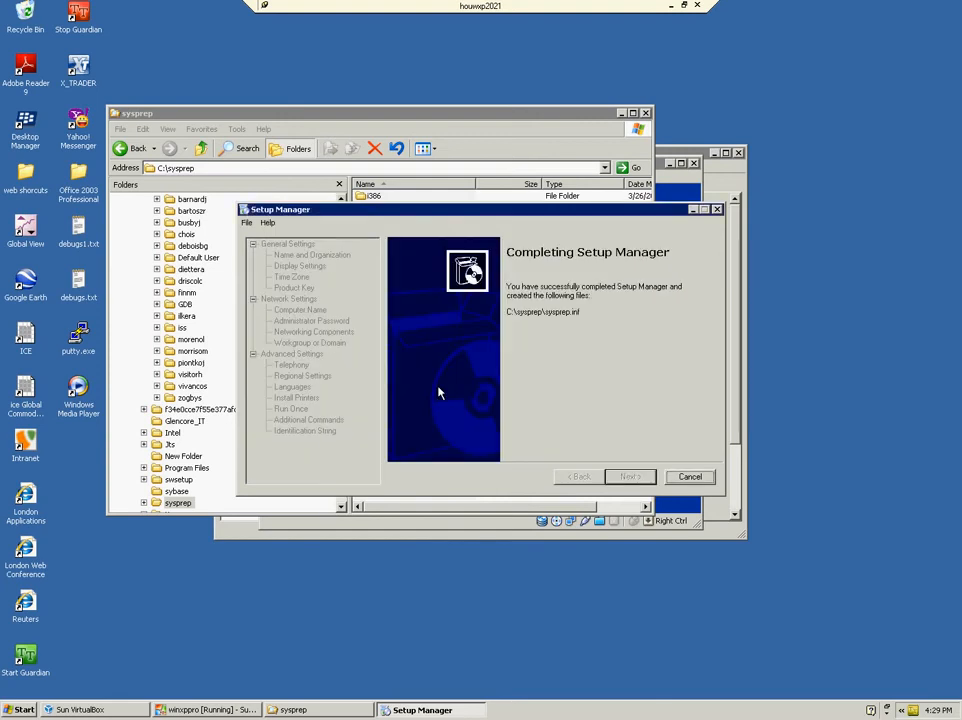
mouse_move(556, 352)
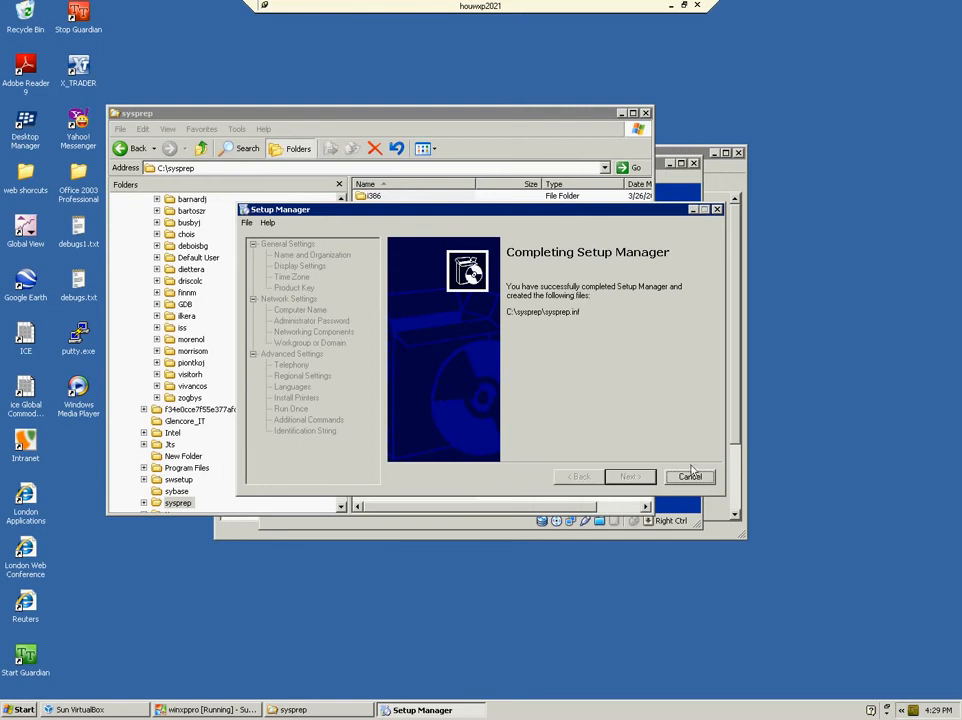
Step: Close Setup Manager and review sysprep.inf, the guide and sysprep.exe in C:\sysprep, launching sysprep.exe
left_click(690, 476)
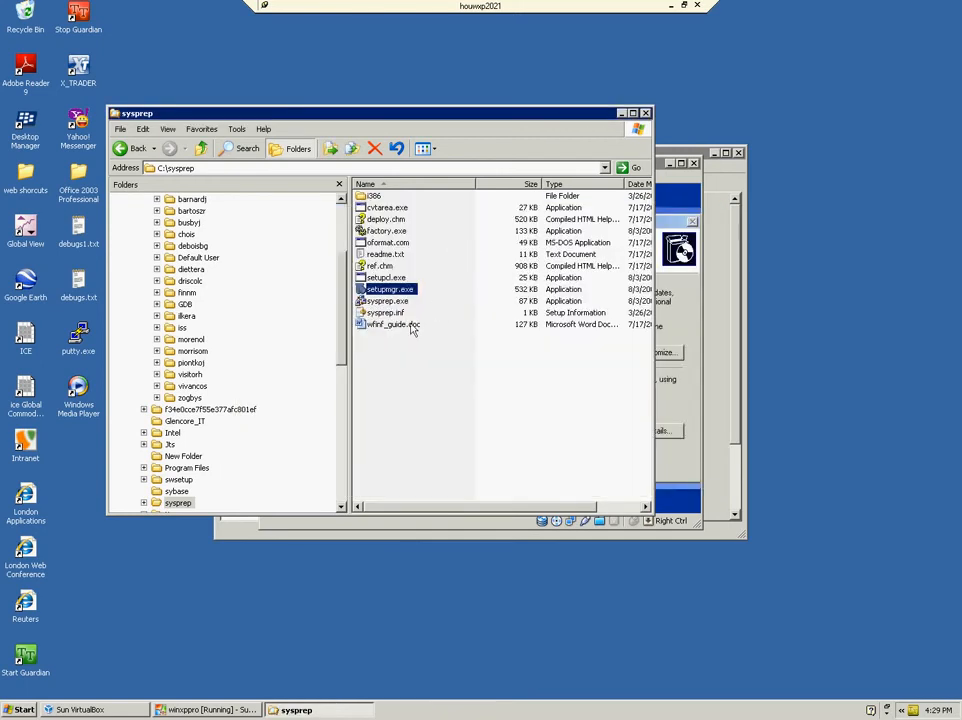
left_click(384, 312)
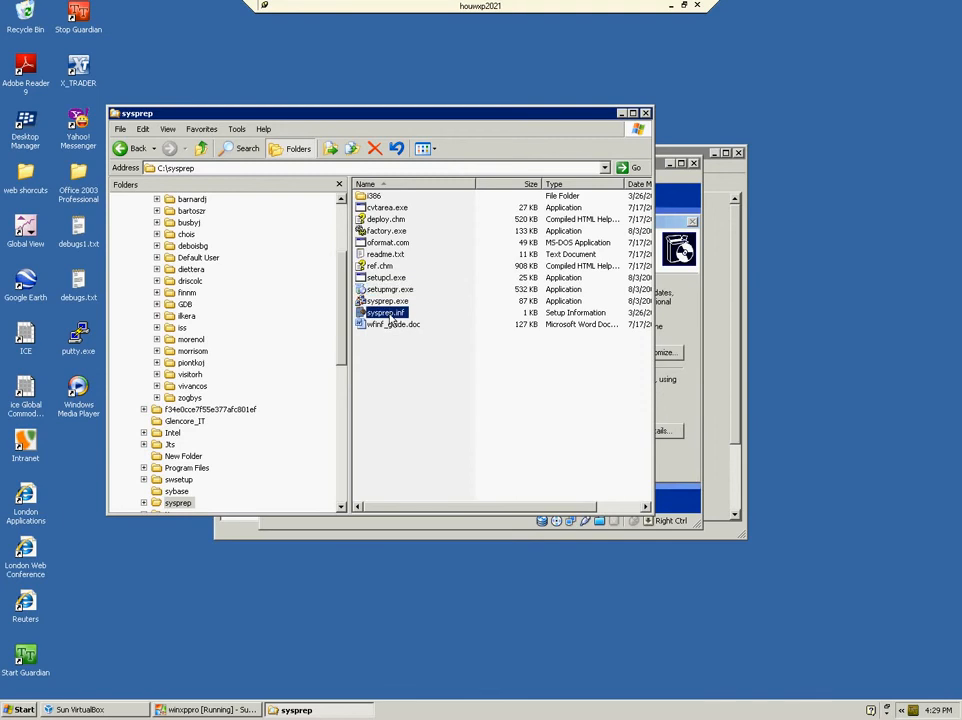
right_click(384, 312)
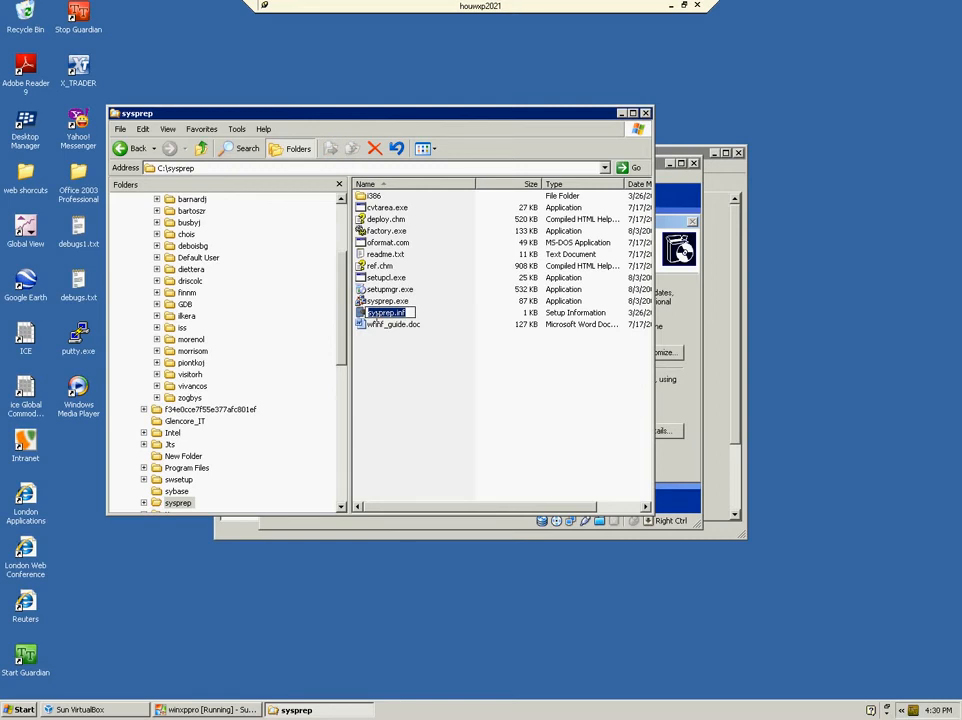
left_click(392, 324)
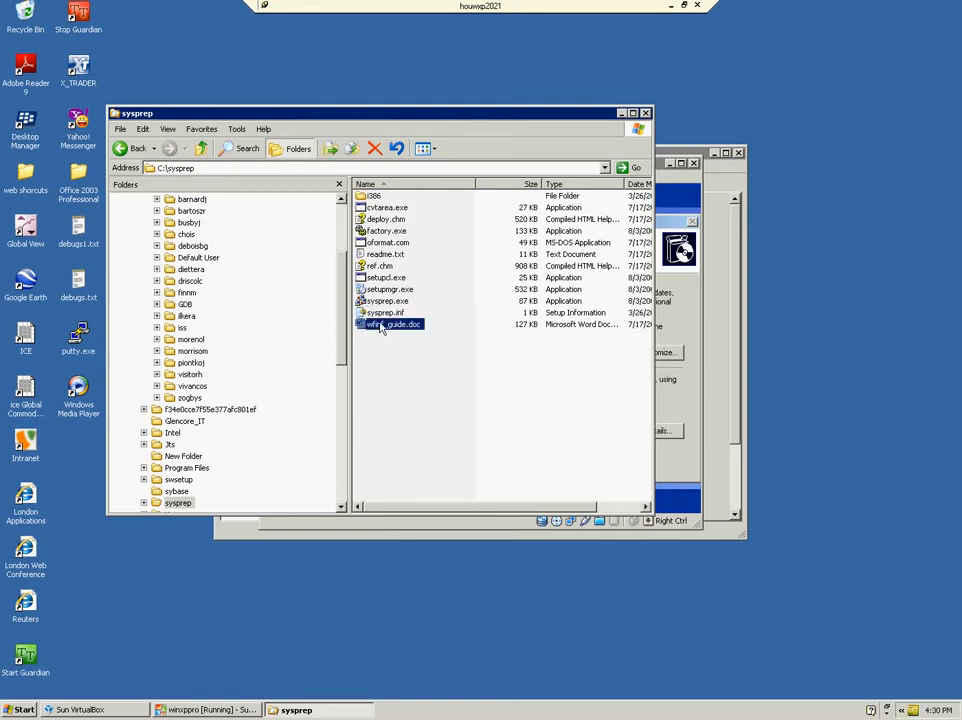
mouse_move(390, 324)
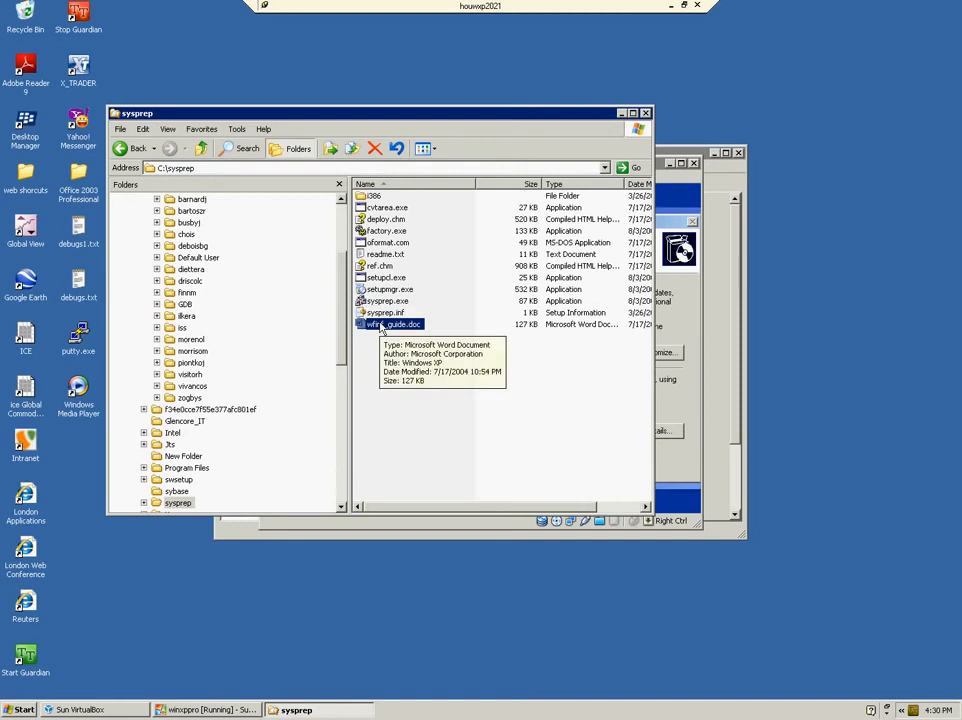
mouse_move(372, 326)
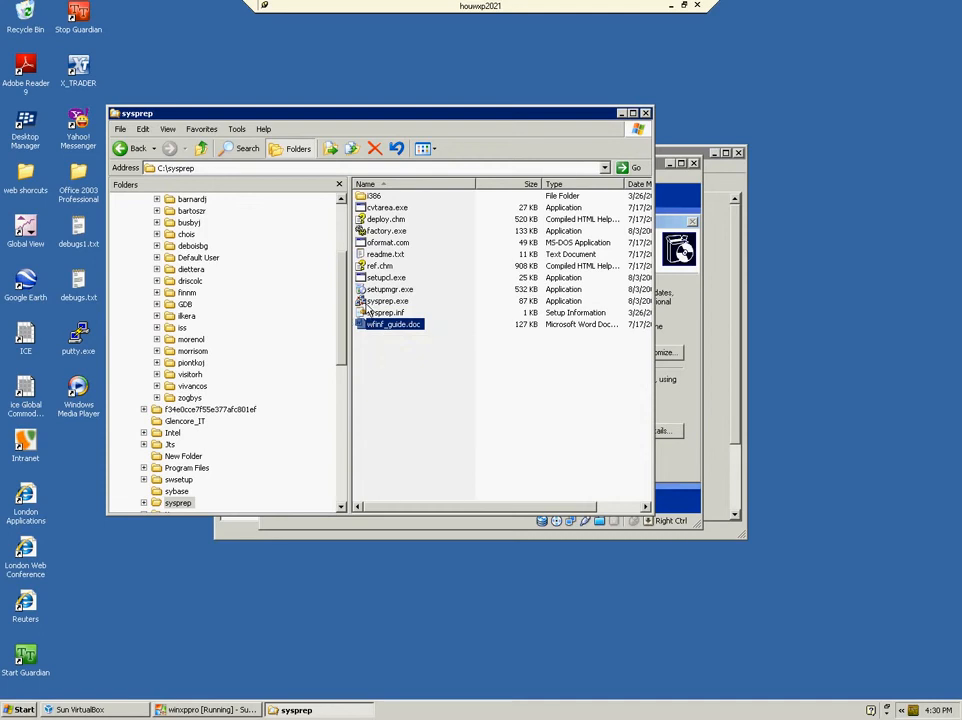
mouse_move(384, 312)
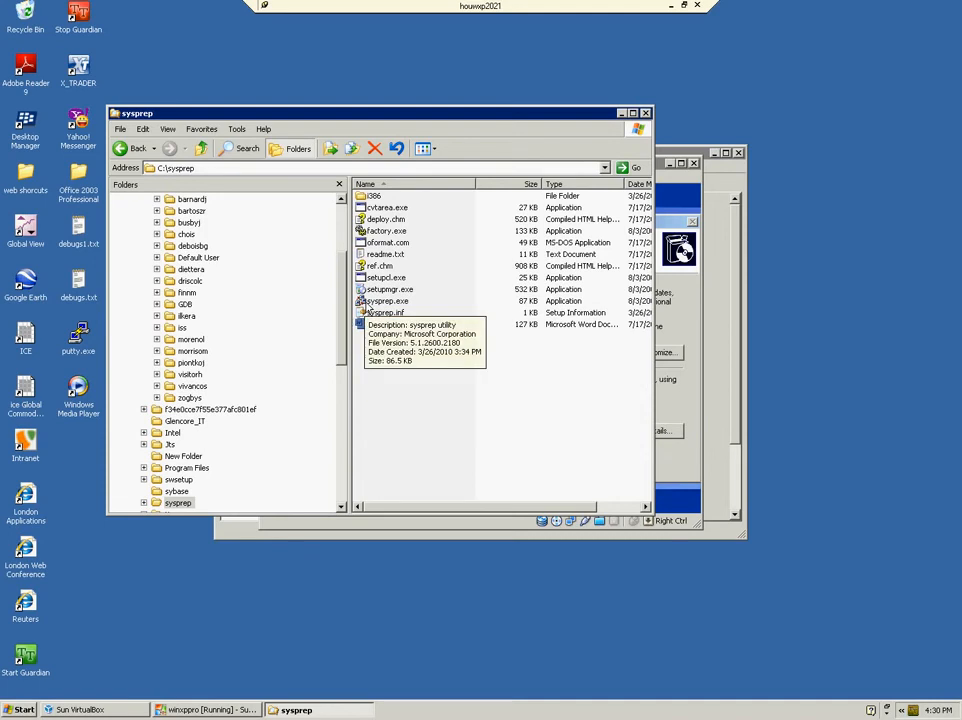
left_click(386, 300)
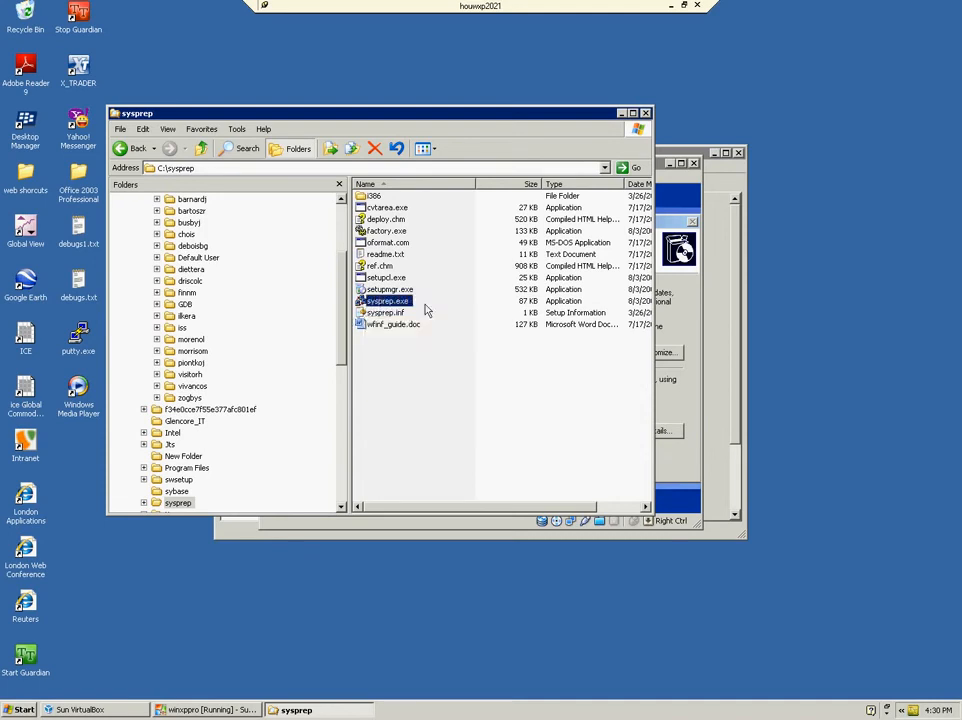
mouse_move(388, 300)
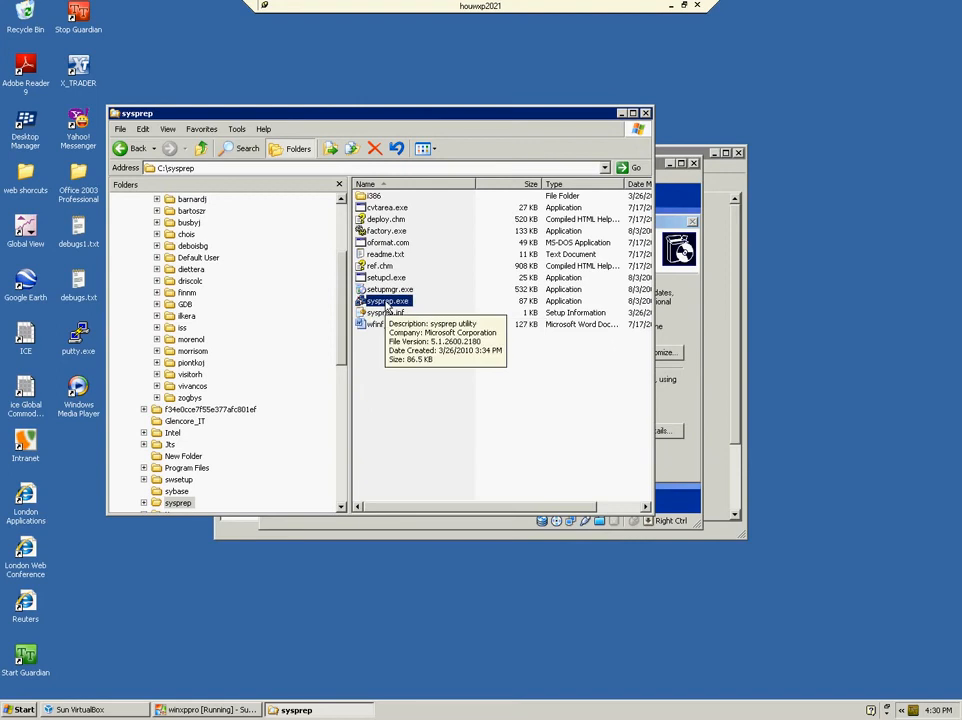
double_click(386, 300)
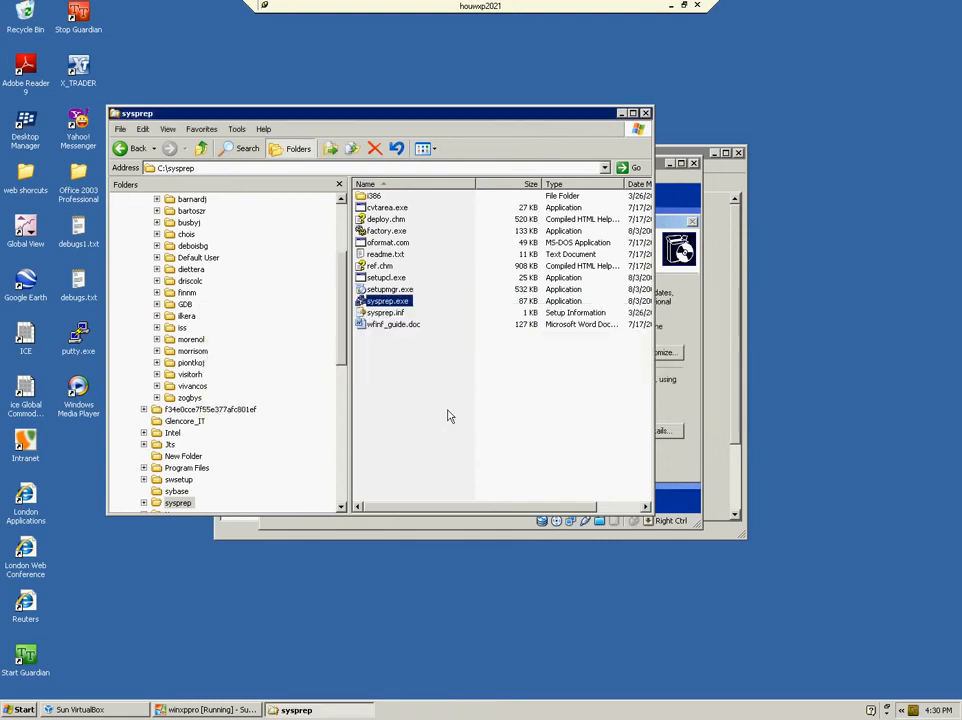
Step: Start the System Preparation Tool and enable Use Mini-Setup with Shutdown mode left as Shut down
double_click(388, 300)
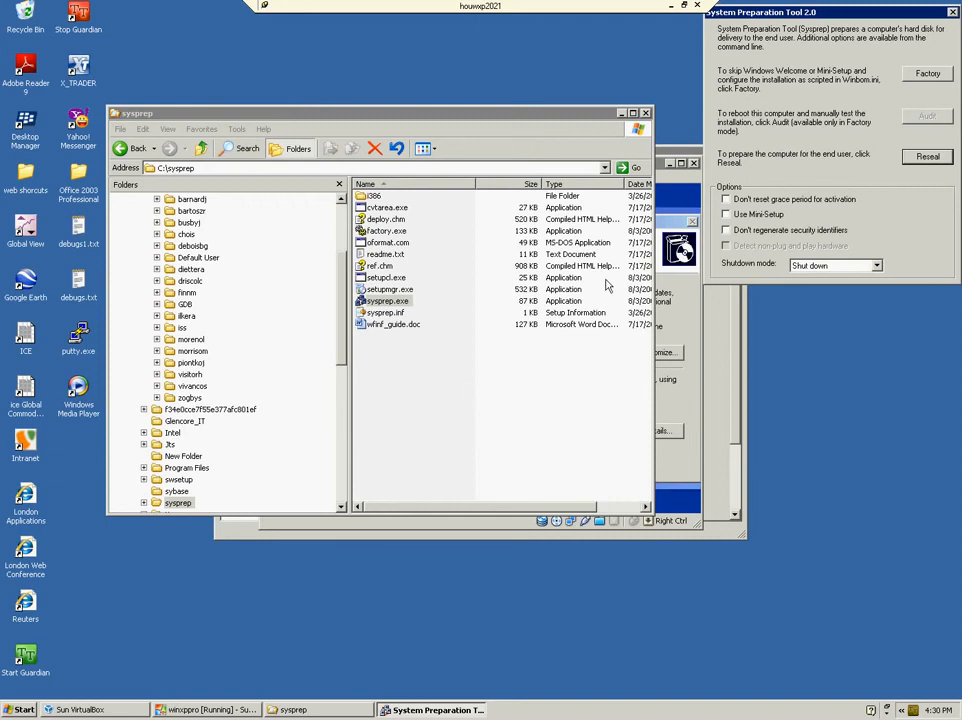
mouse_move(660, 270)
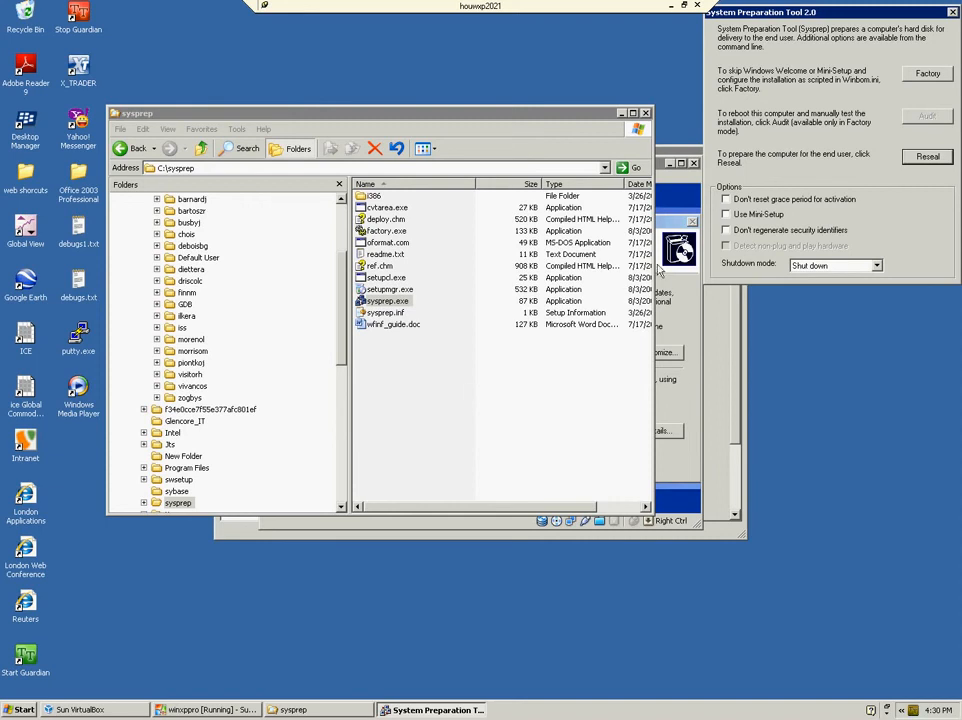
mouse_move(836, 116)
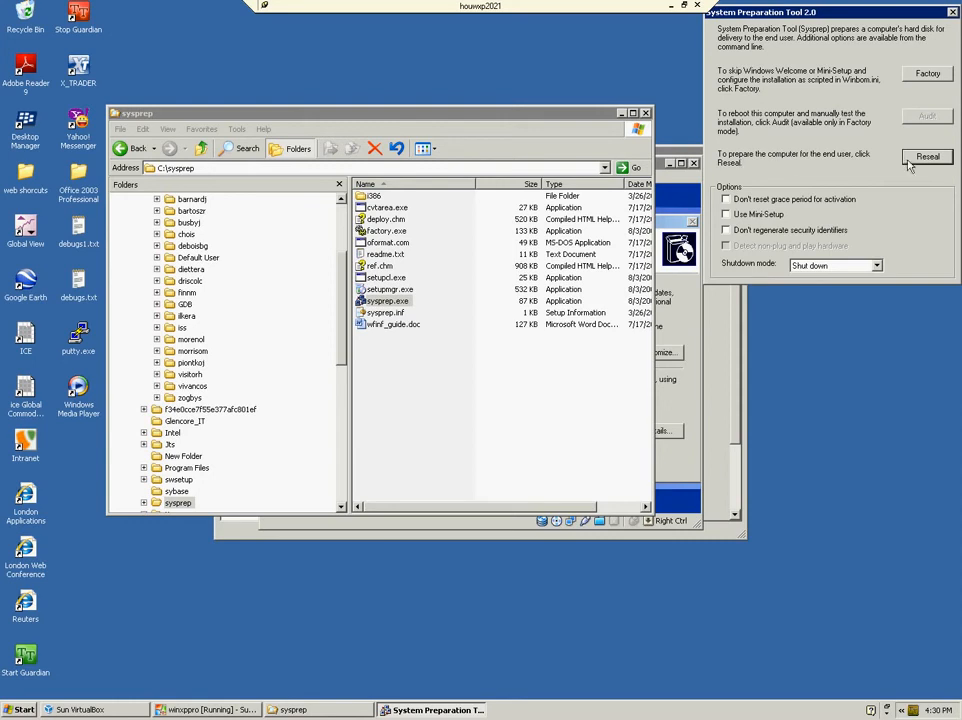
left_click(728, 214)
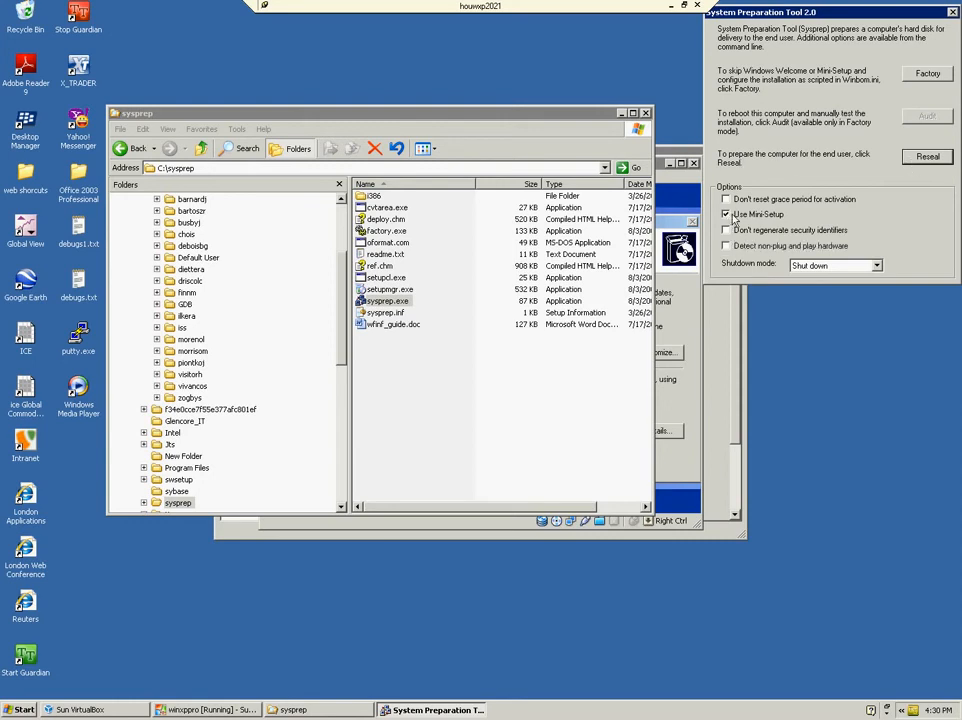
left_click(726, 200)
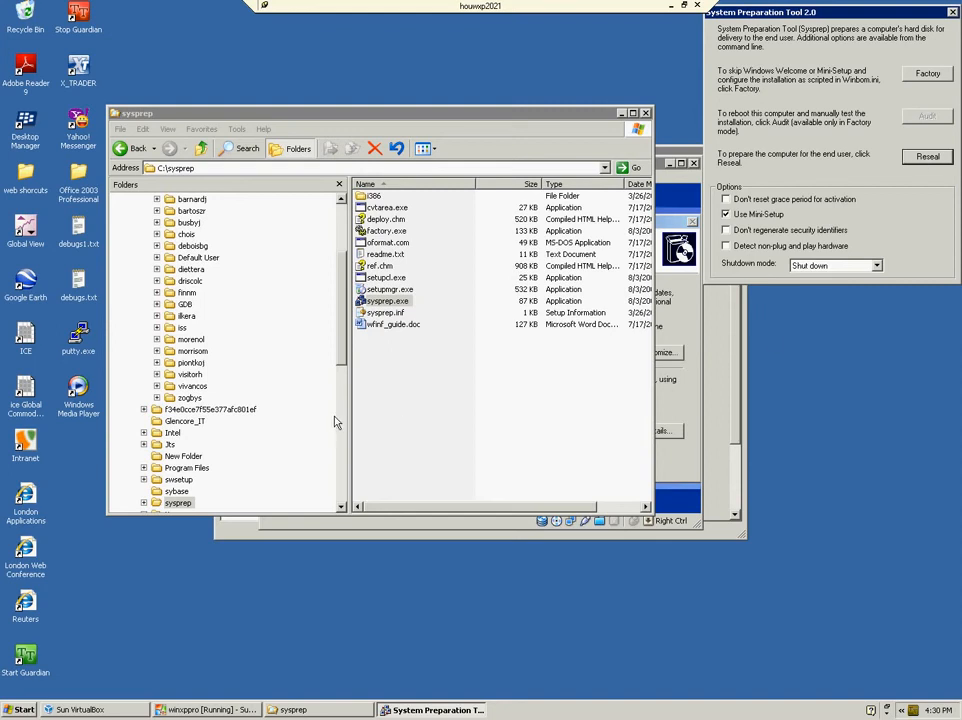
mouse_move(332, 422)
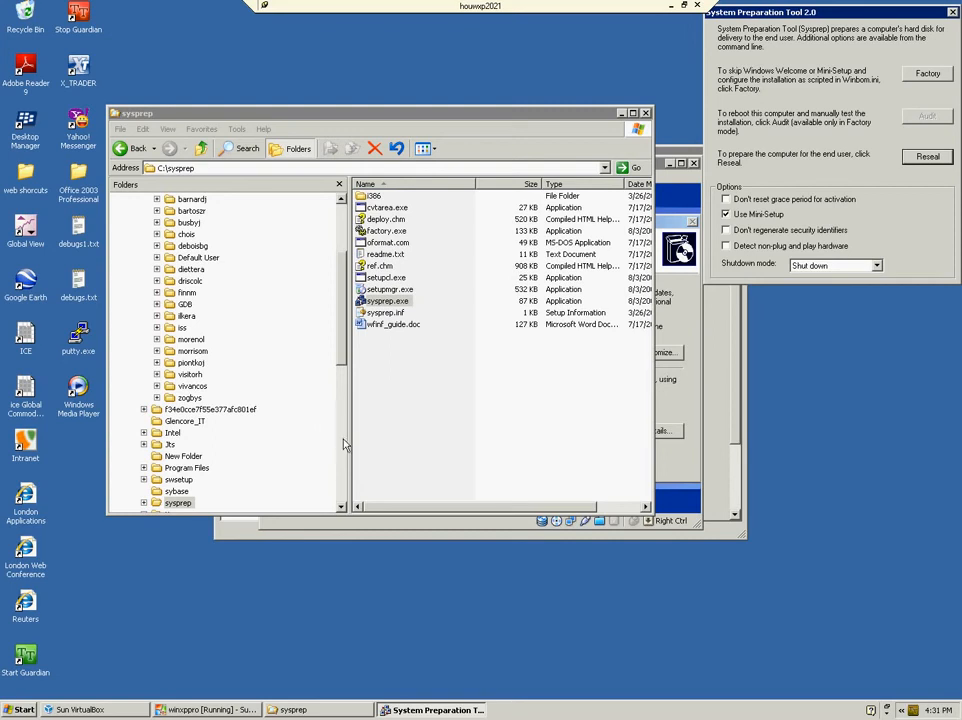
mouse_move(348, 444)
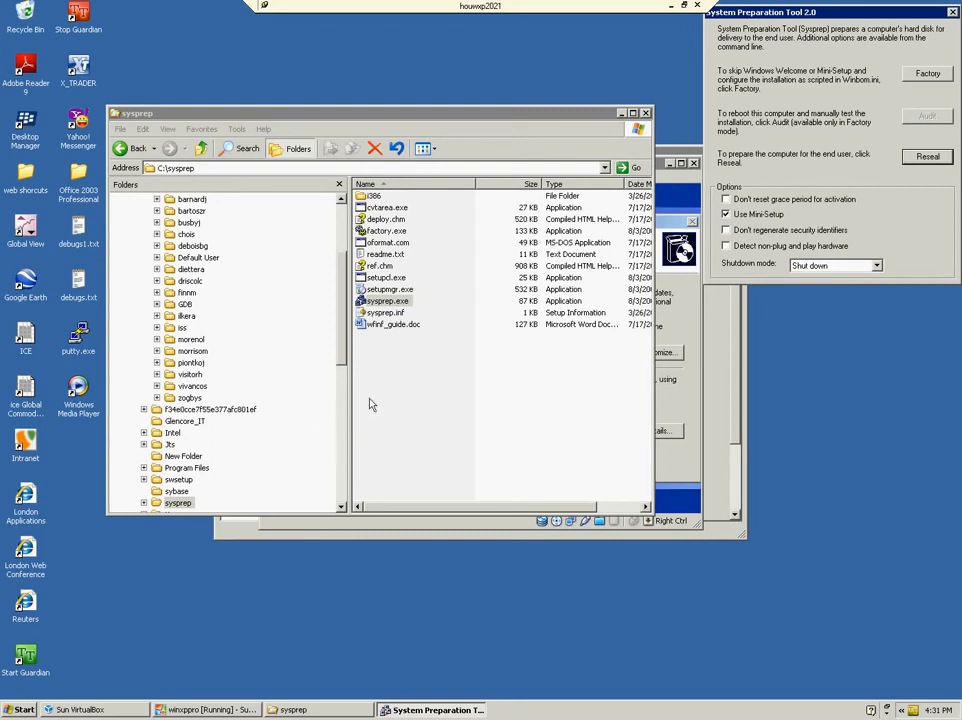
mouse_move(364, 410)
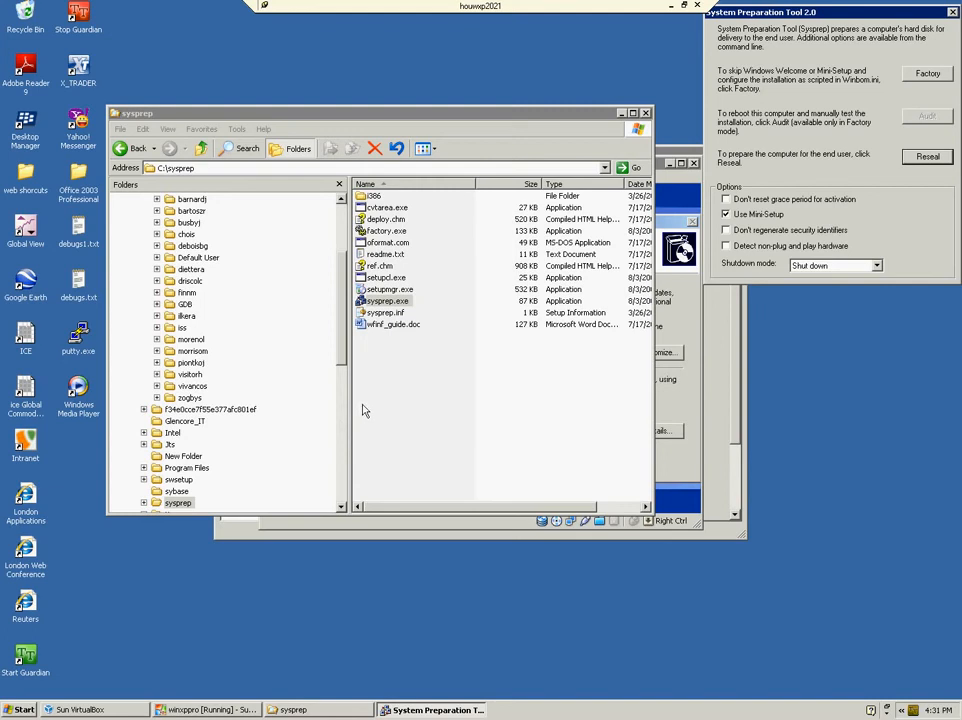
mouse_move(362, 412)
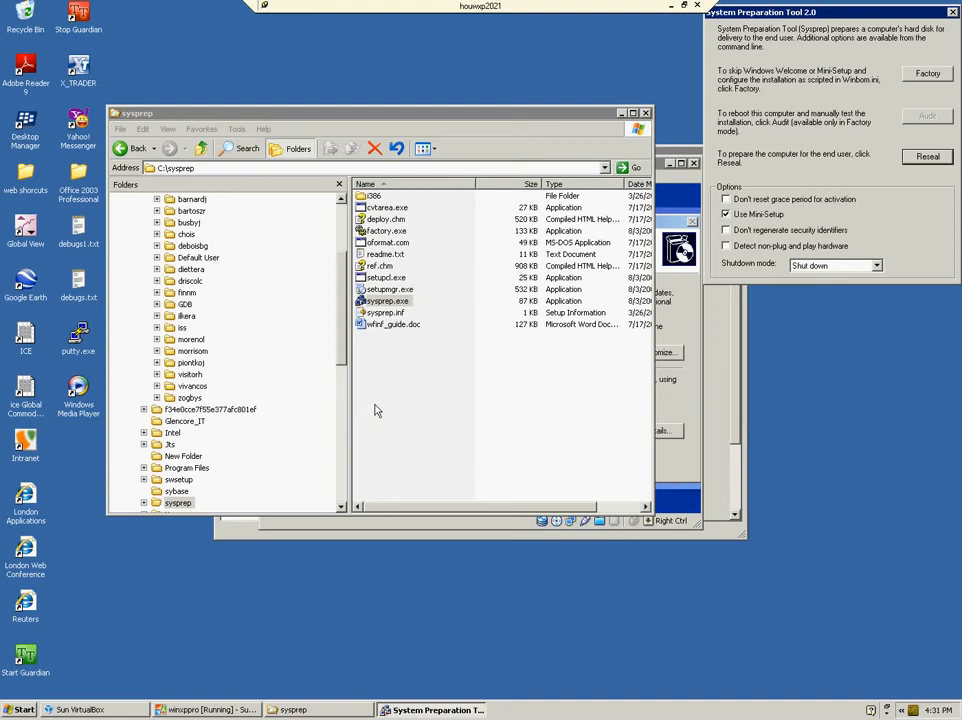
mouse_move(392, 408)
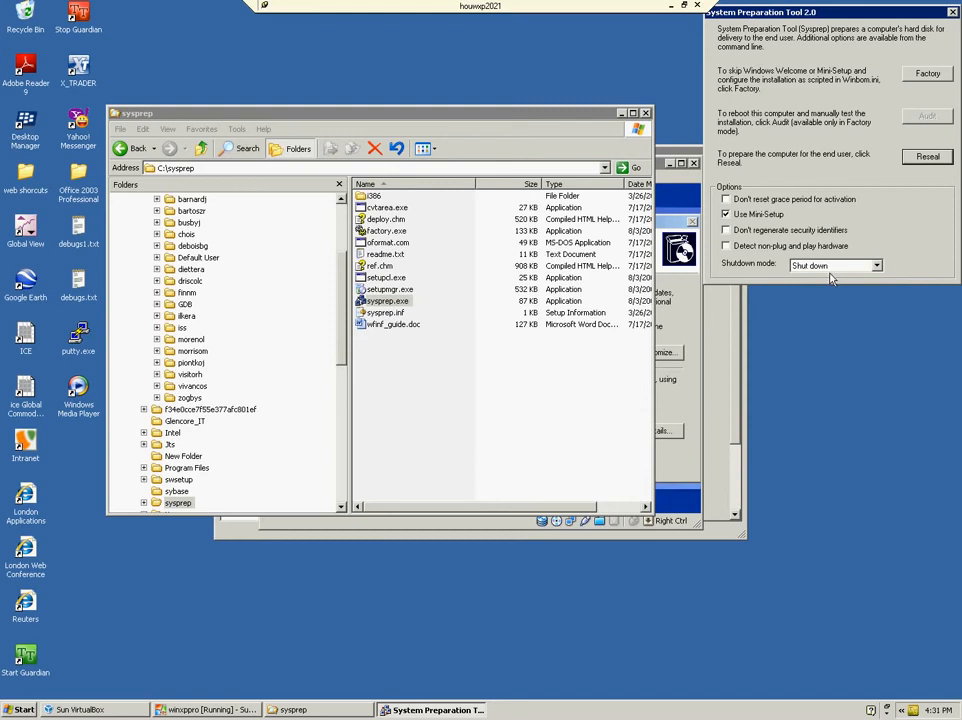
mouse_move(812, 218)
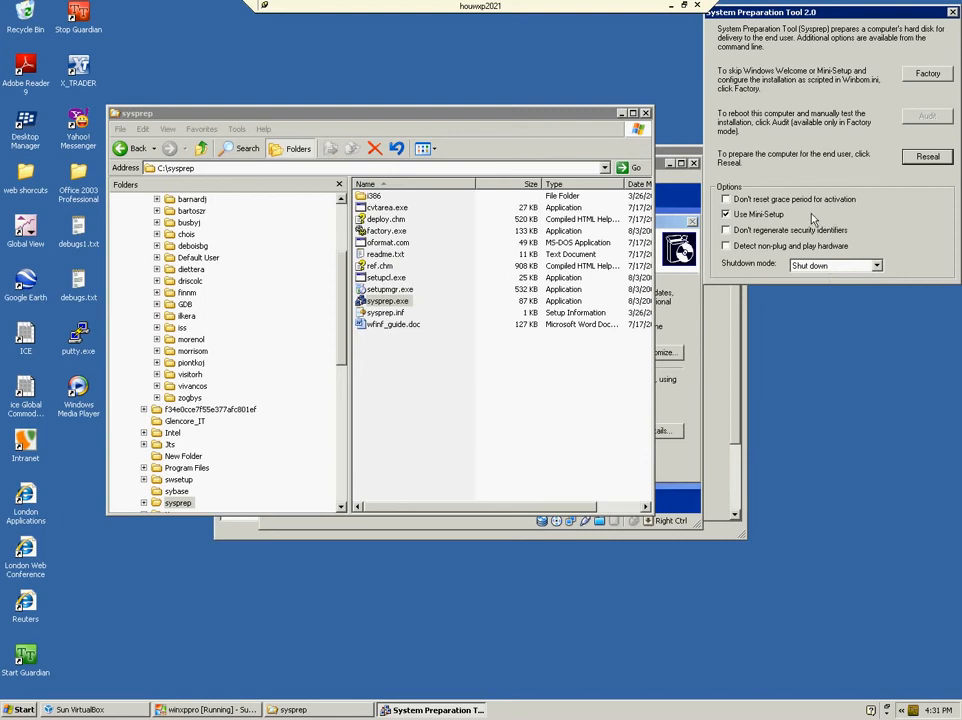